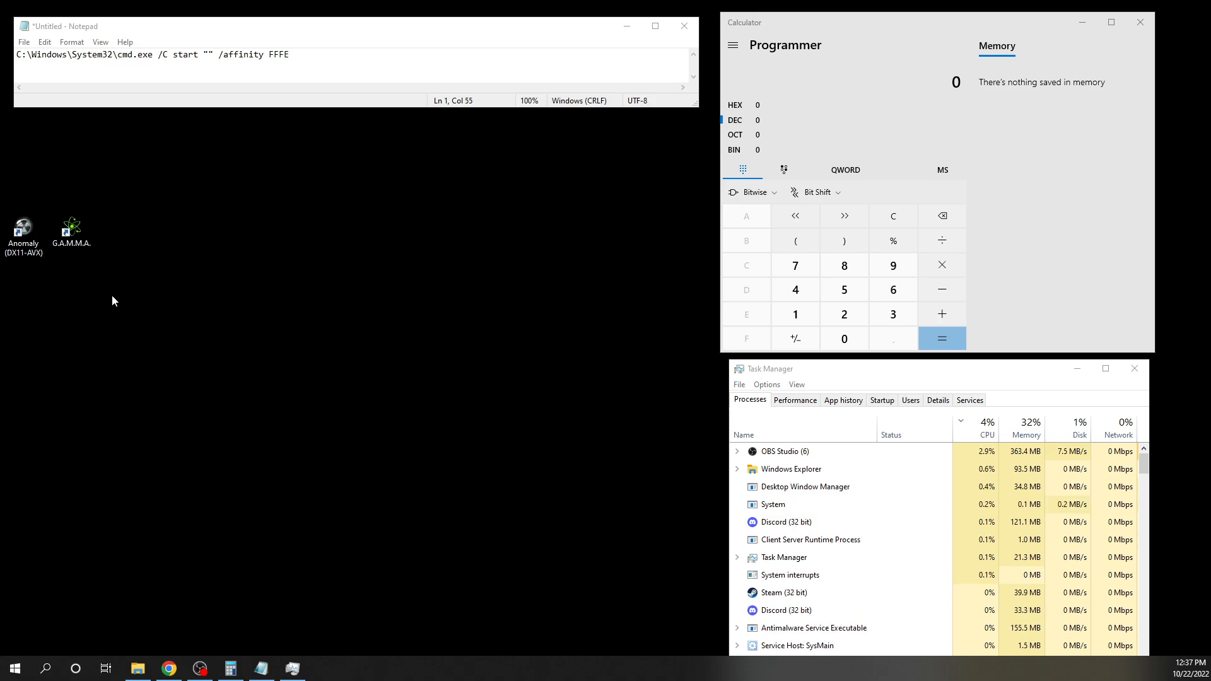
mouse_move(24, 232)
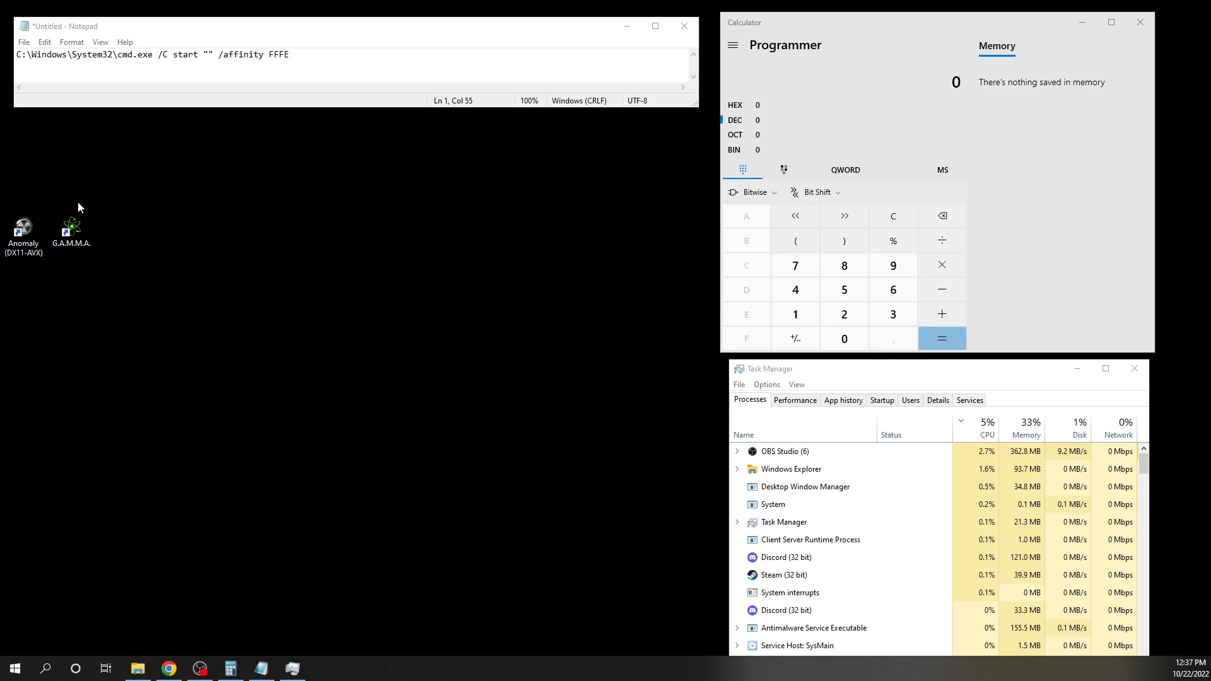
Step: Launch Anomaly (DX11-AVX) from its desktop shortcut
click(23, 231)
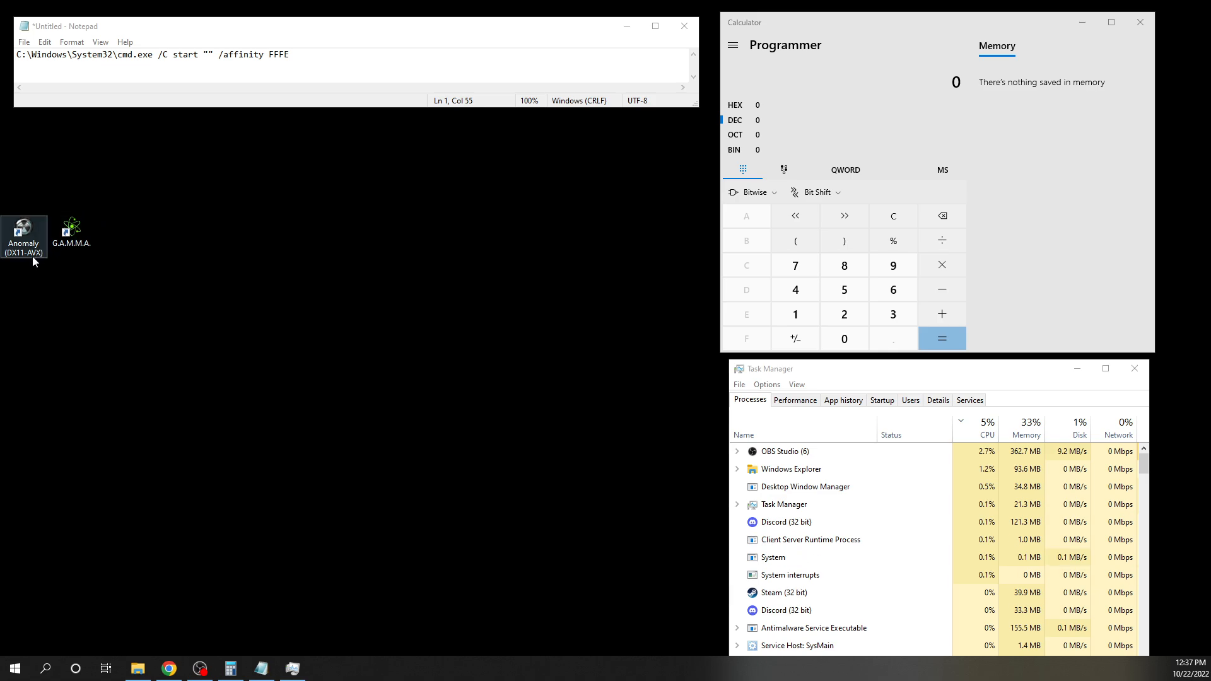
mouse_move(23, 231)
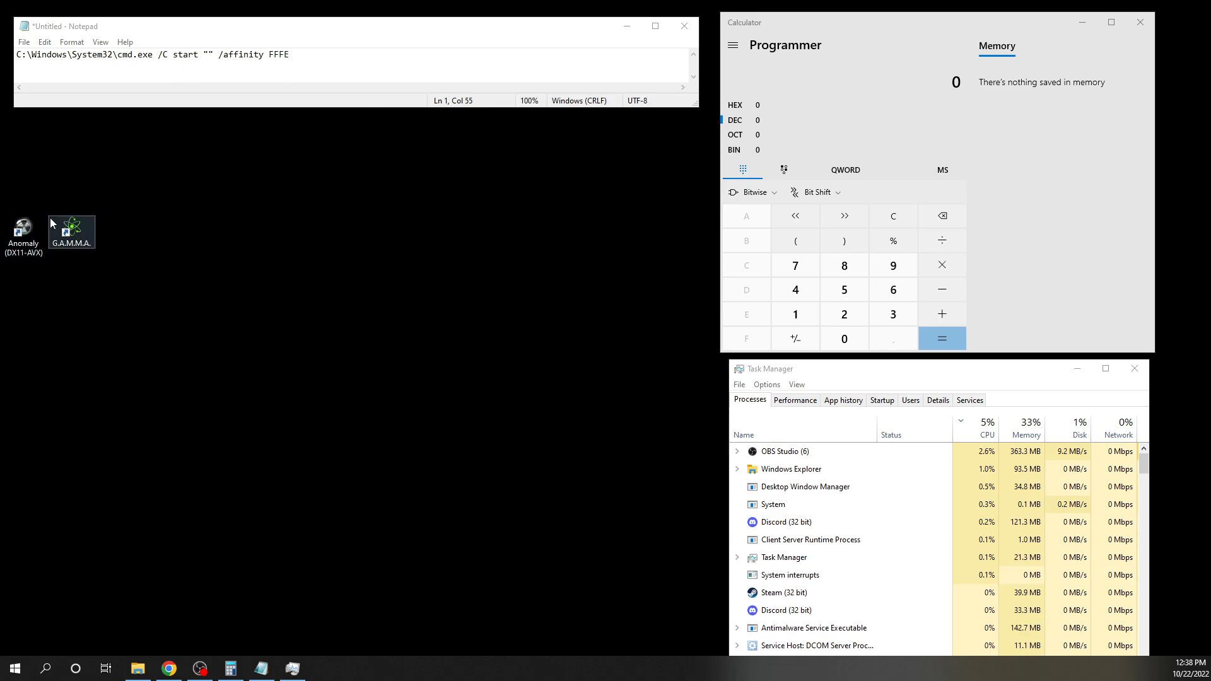
mouse_move(24, 230)
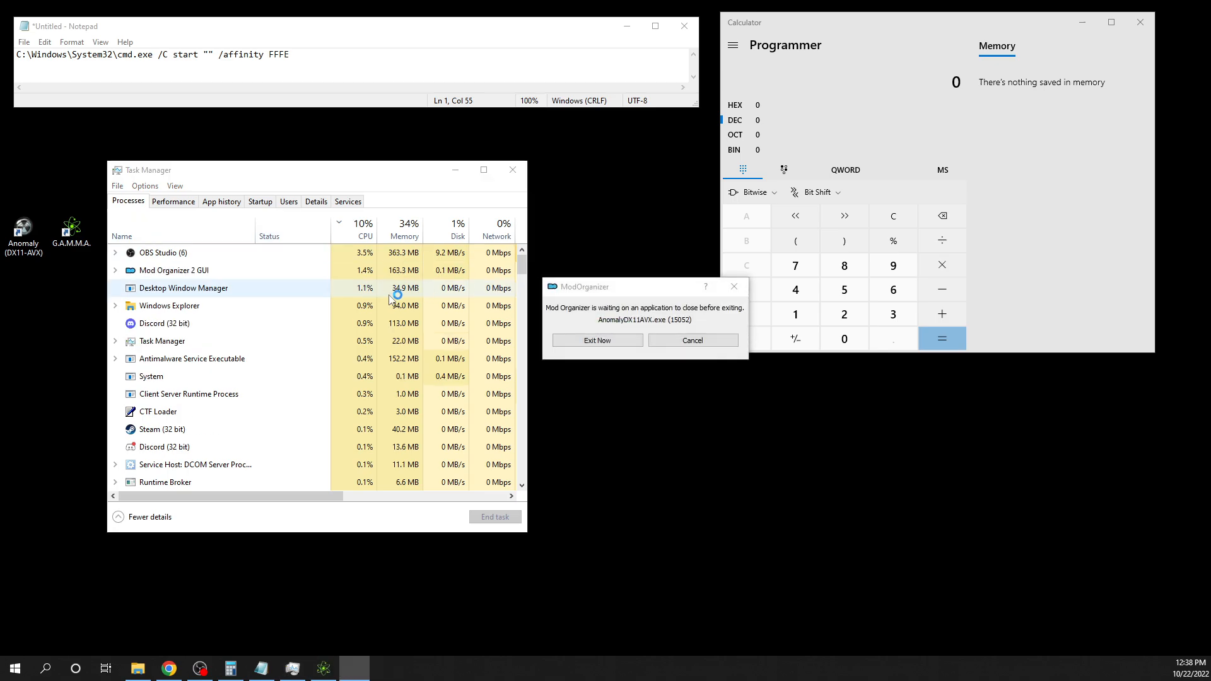
Step: Expand X-Ray Monolith Engine in the Processes list and open its context menu
click(595, 340)
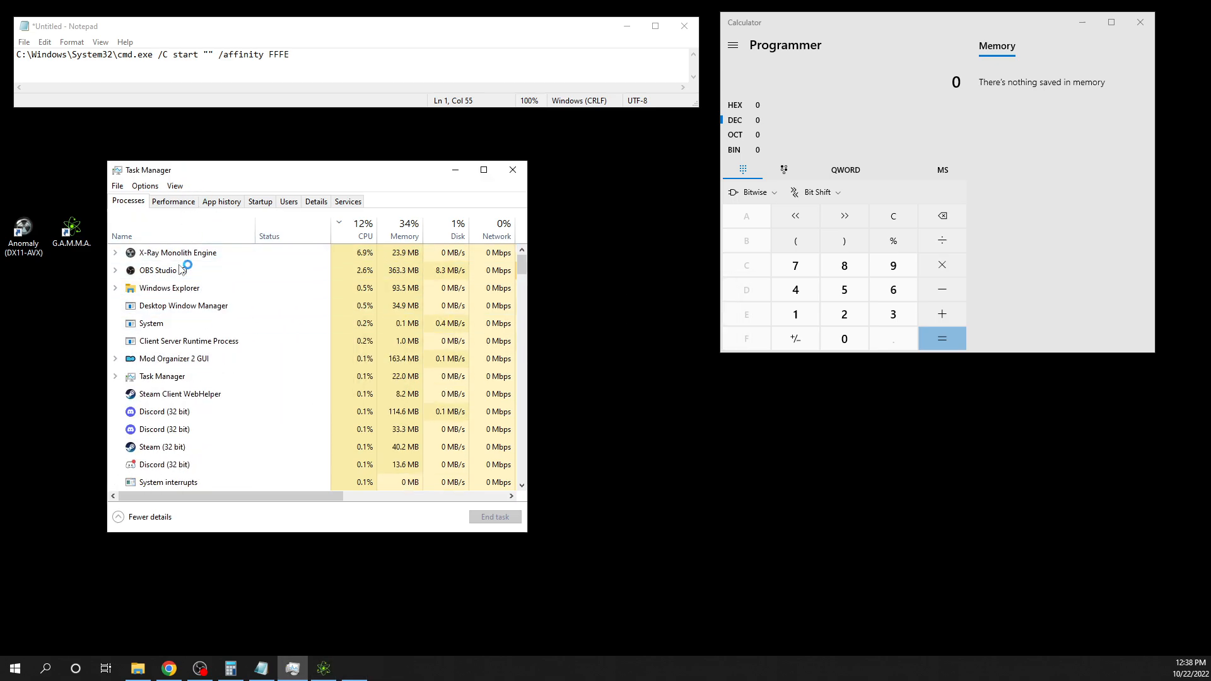
click(176, 252)
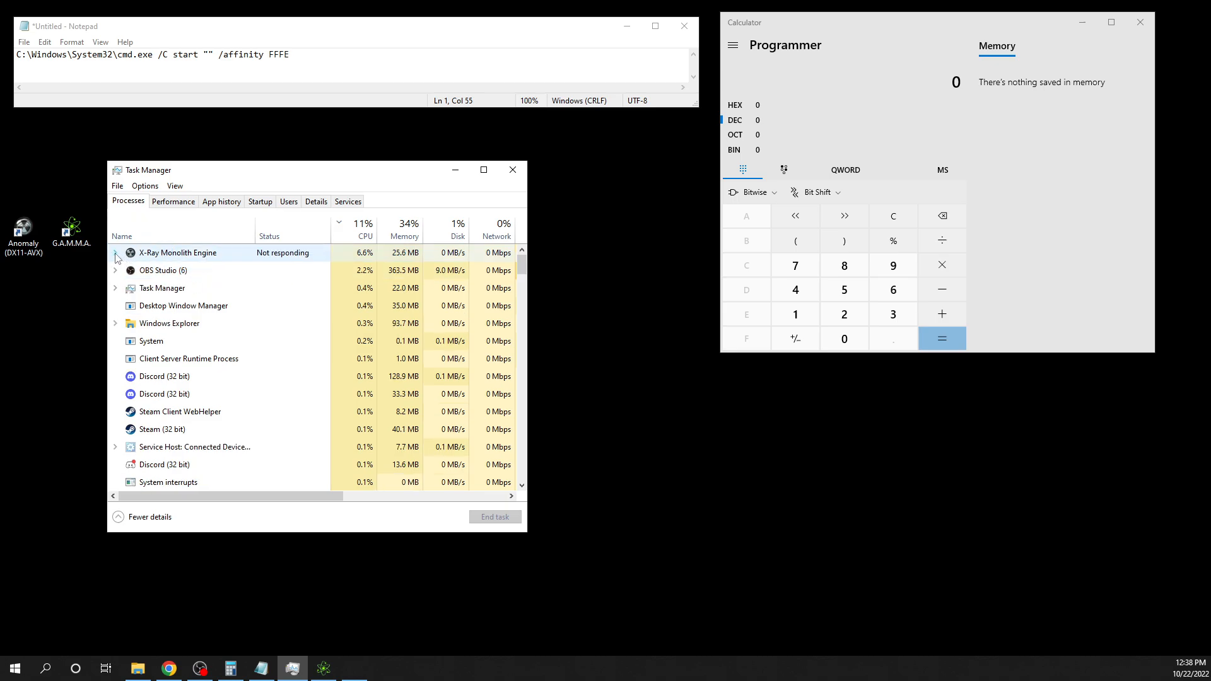
click(114, 252)
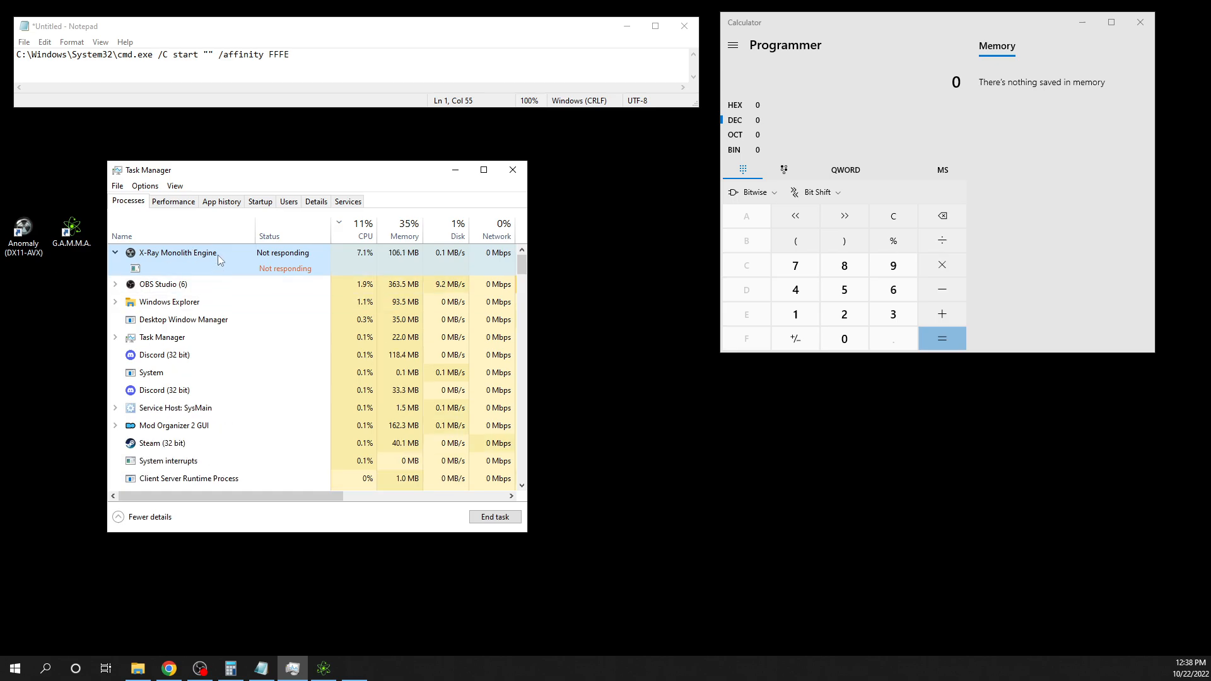
right_click(186, 268)
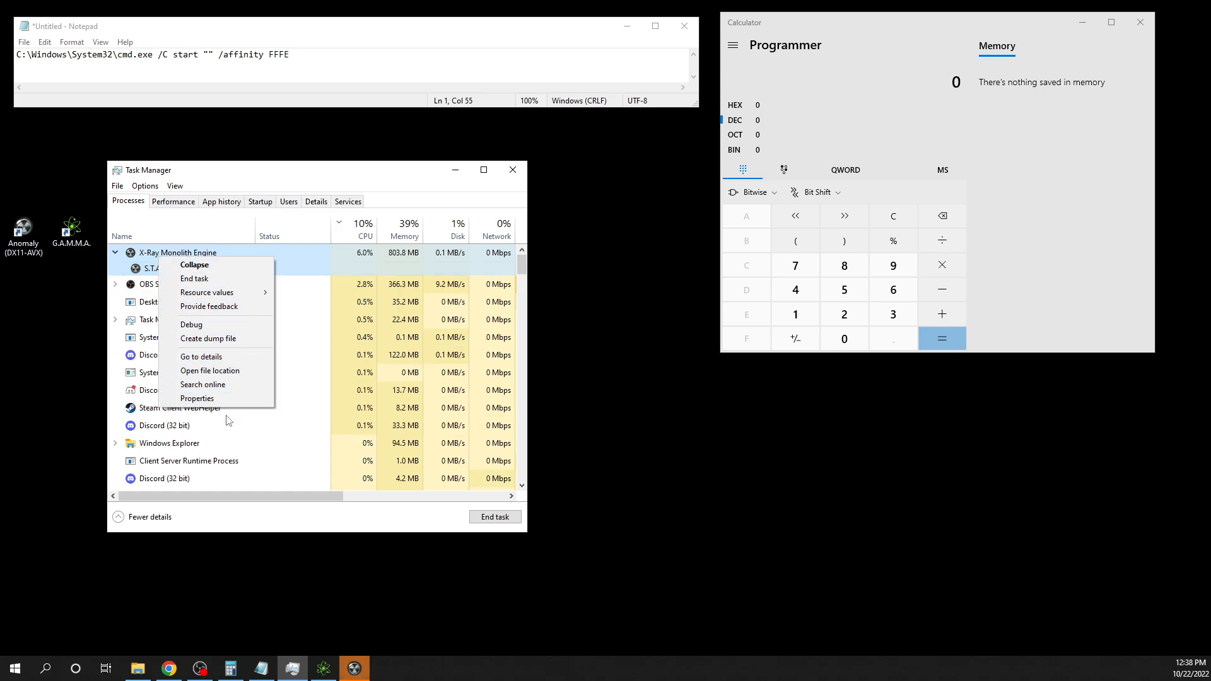
Step: Verify AnomalyDX11AVX.exe's affinity excludes only CPU 0, then close the dialog and reposition Task Manager
click(200, 356)
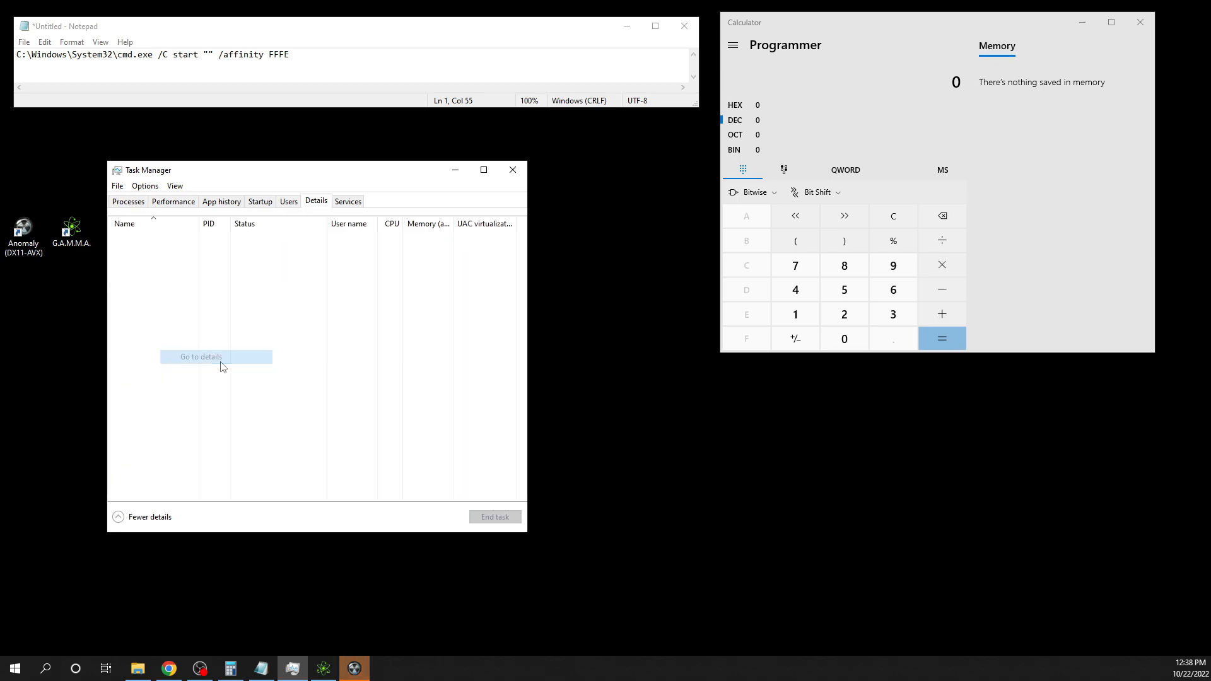
right_click(155, 238)
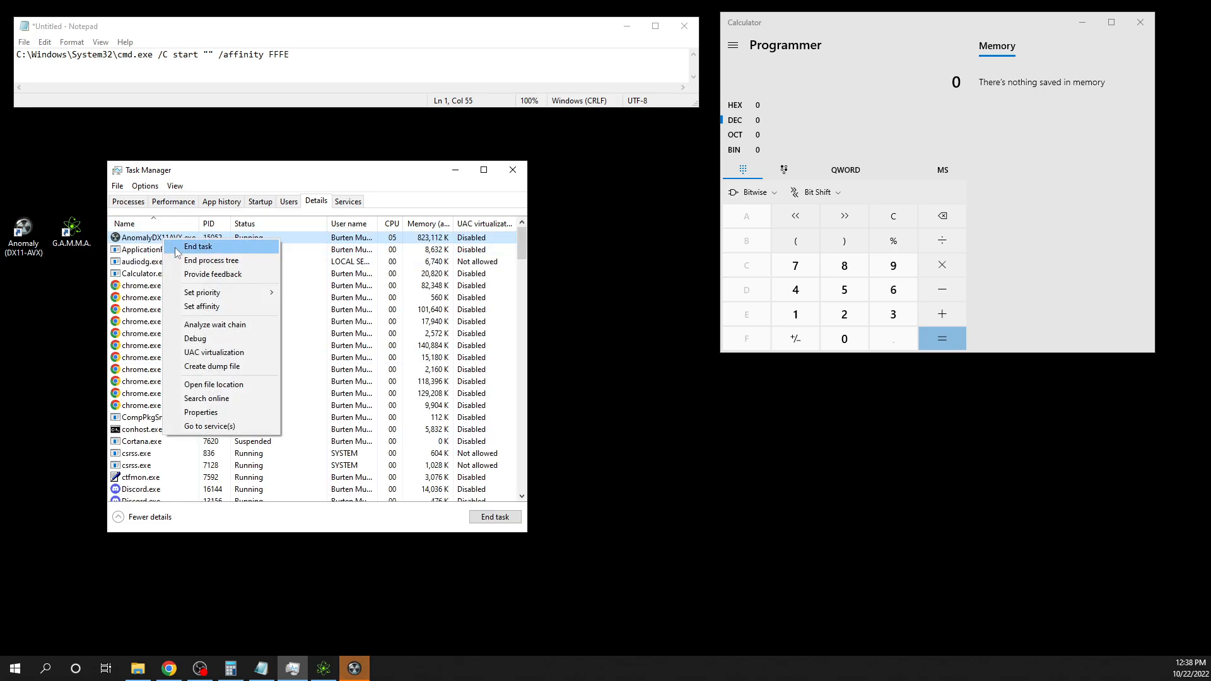
click(202, 306)
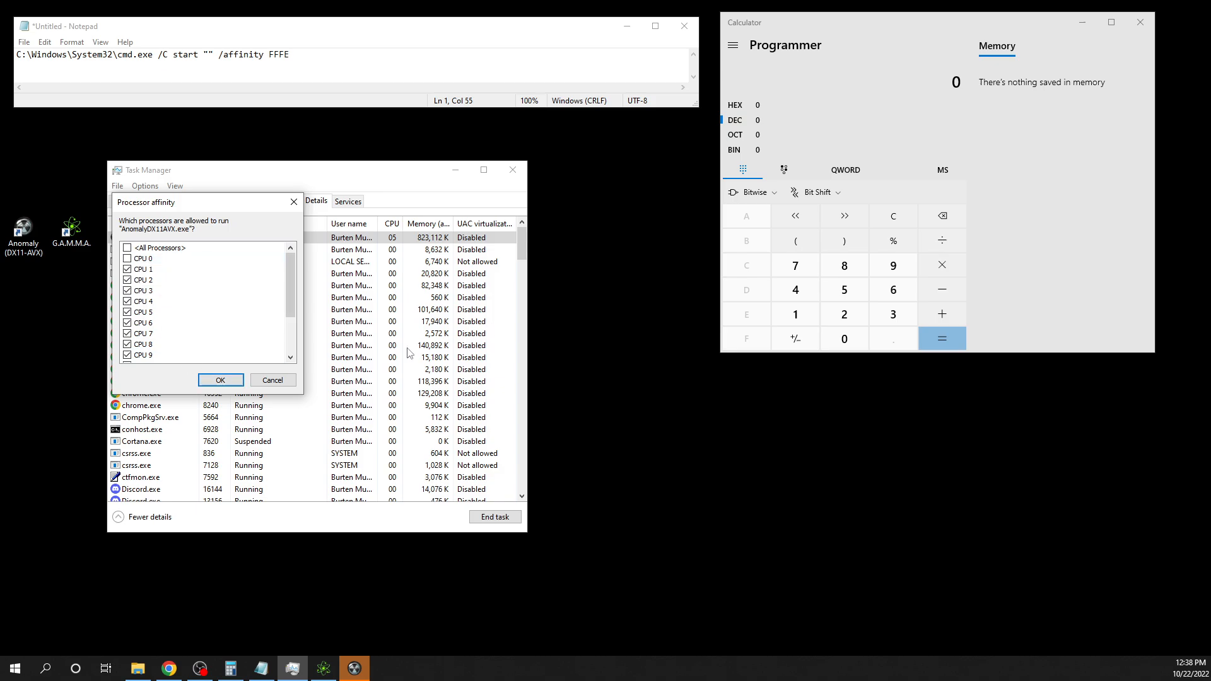
click(220, 380)
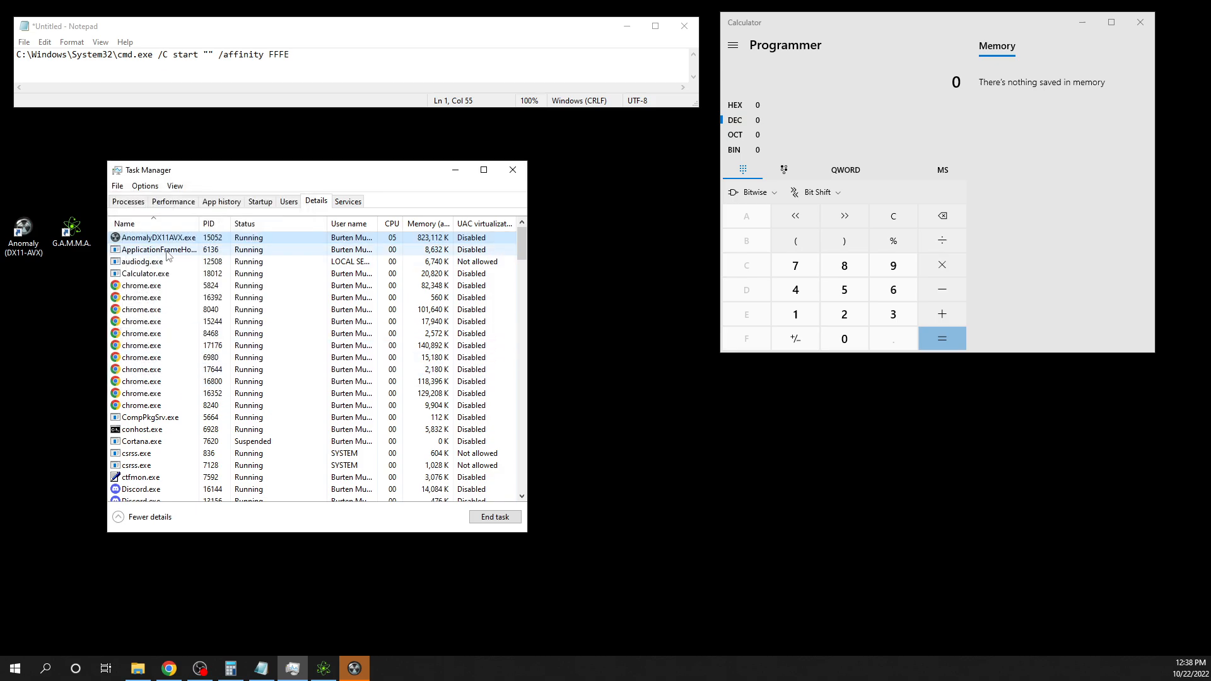
drag(160, 170, 250, 207)
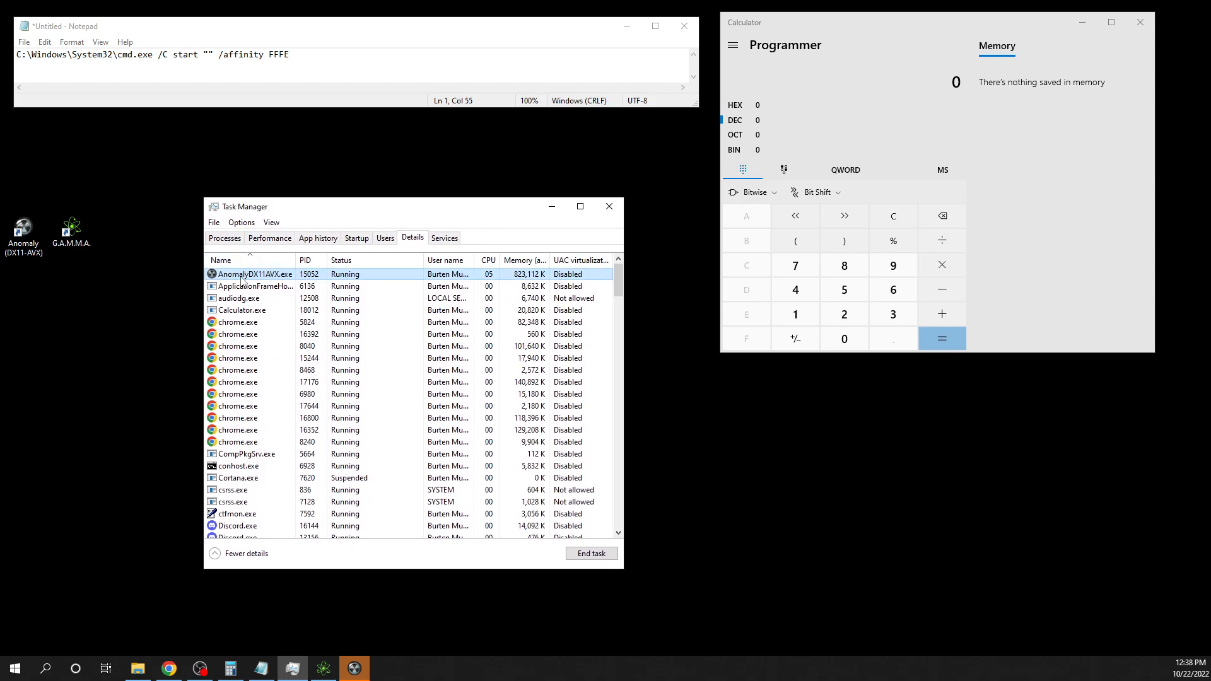
right_click(23, 231)
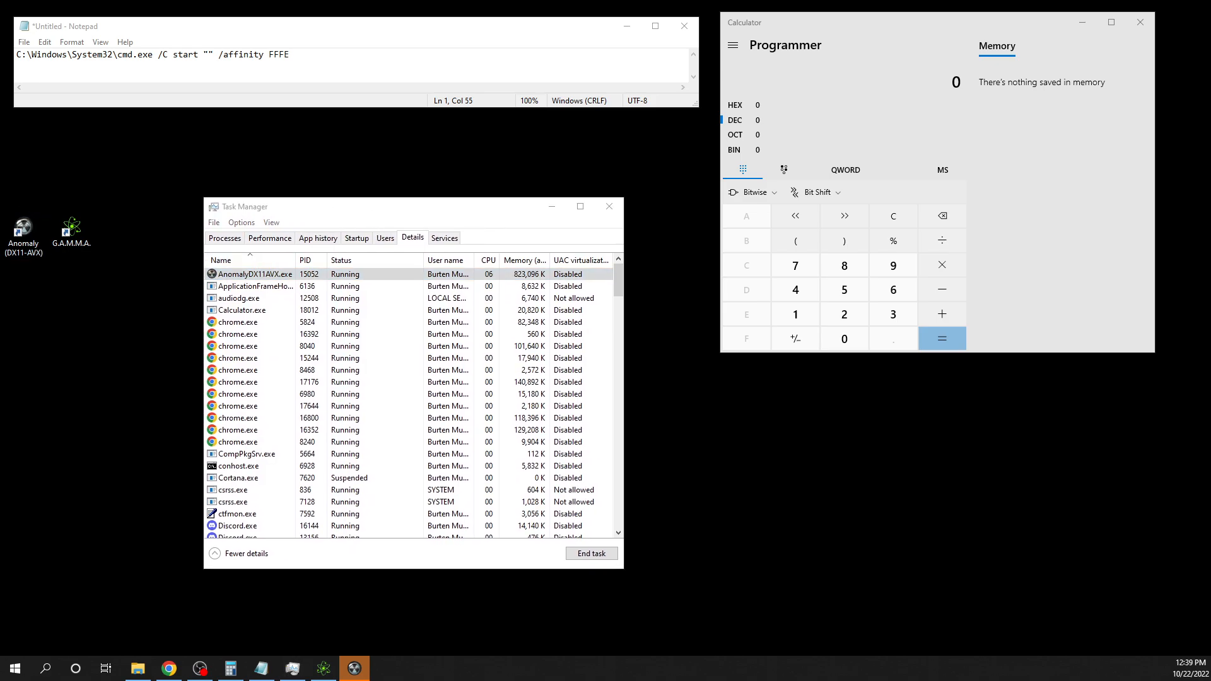
Step: Reopen Mod Organizer, dismiss the already-running notice, and scroll the mod list
click(323, 669)
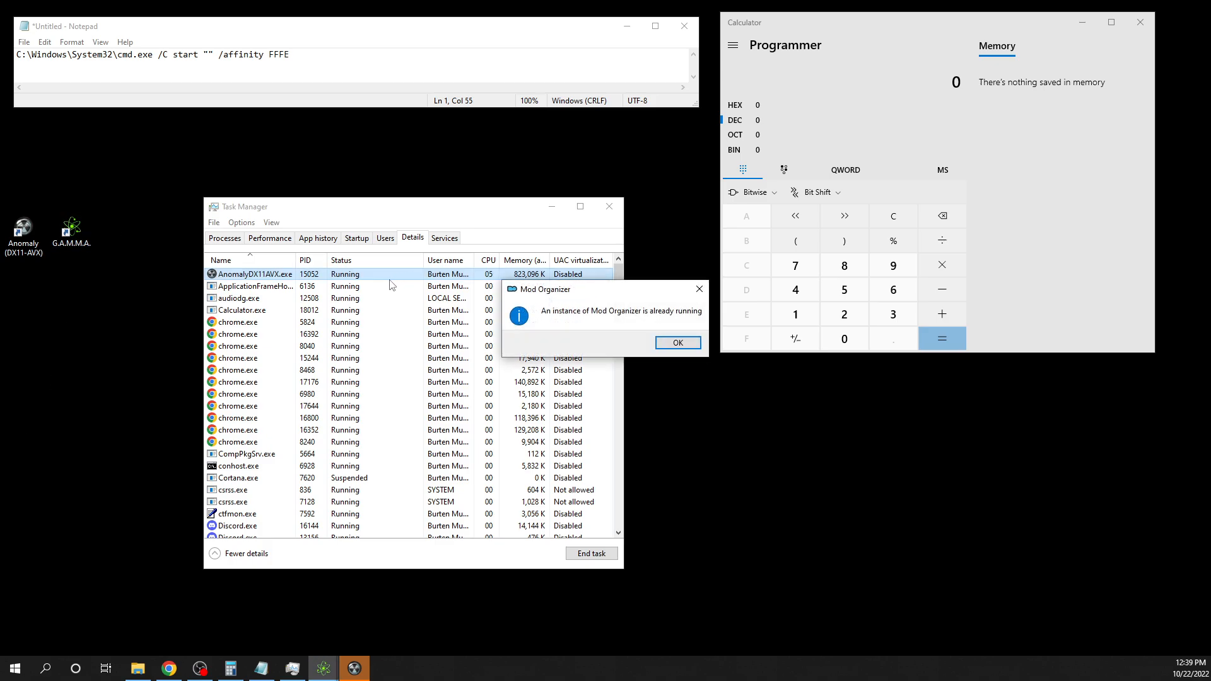
click(677, 342)
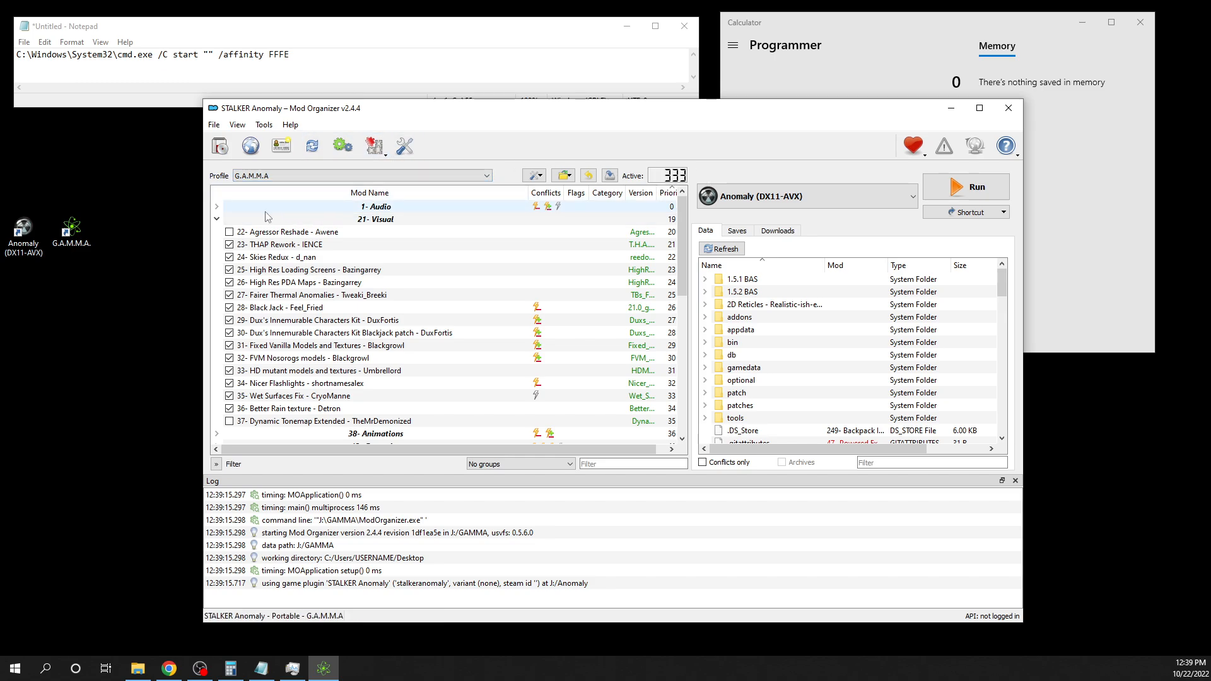
mouse_move(455, 211)
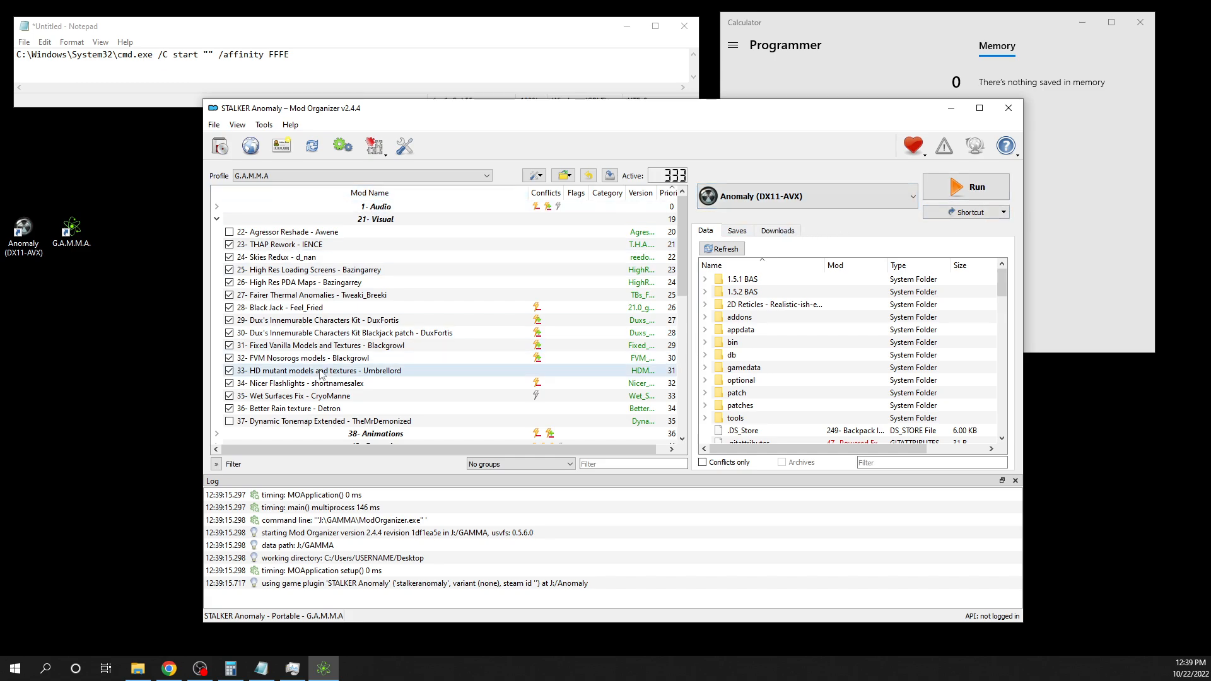
scroll(down, 3)
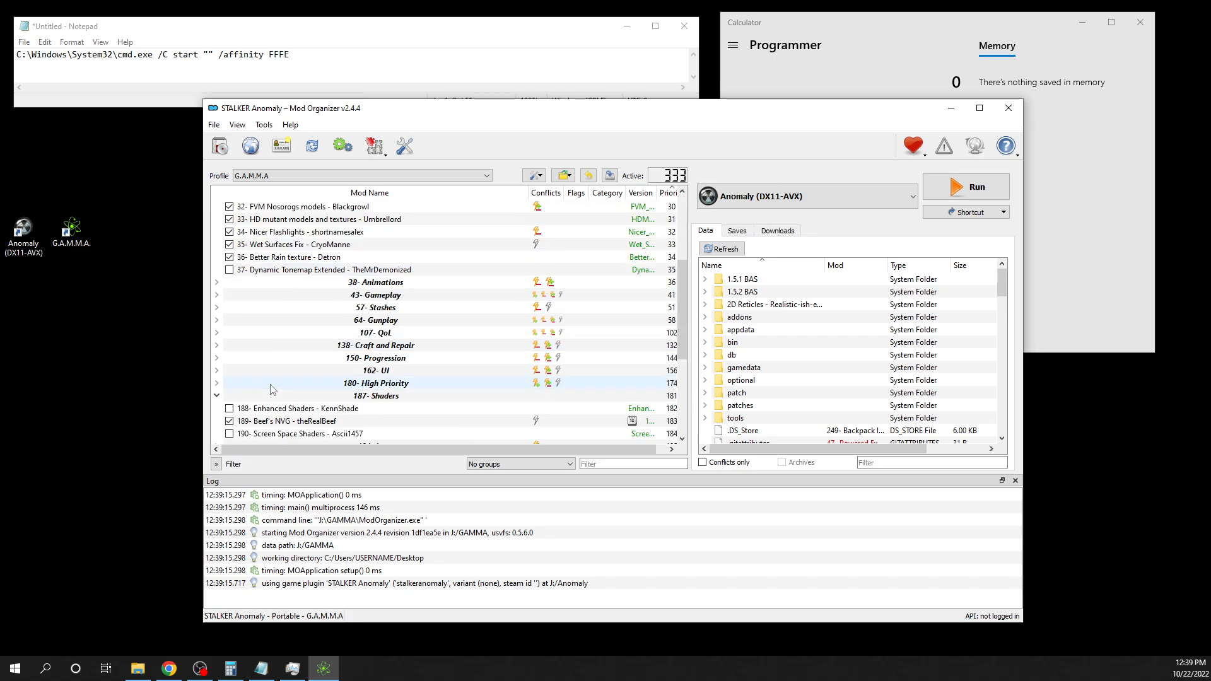
scroll(down, 3)
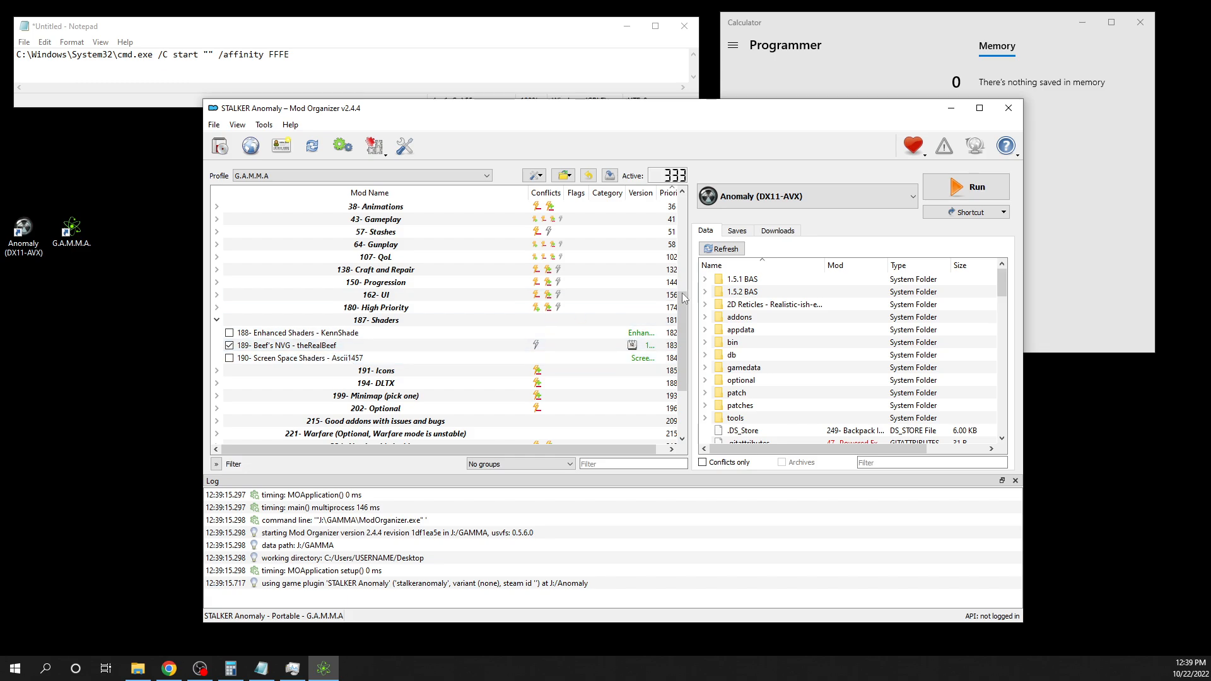
Step: Select the Beef's NVG mod and keep Anomaly (DX11-AVX) as the executable
click(293, 345)
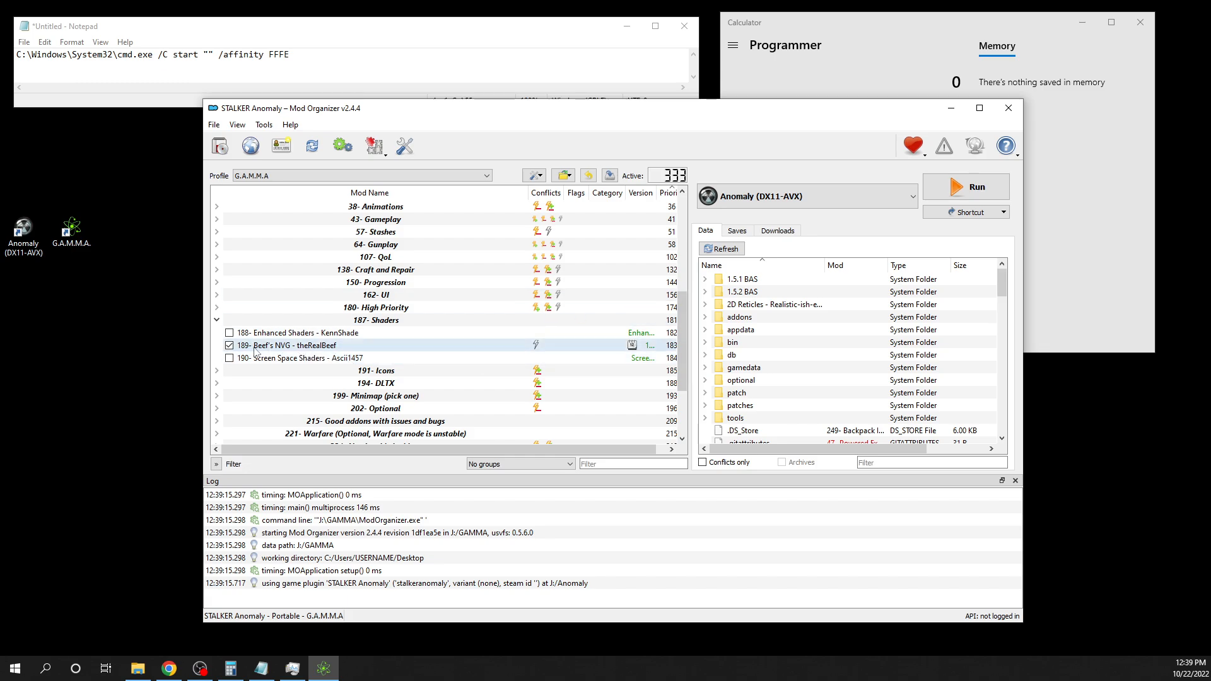
right_click(294, 345)
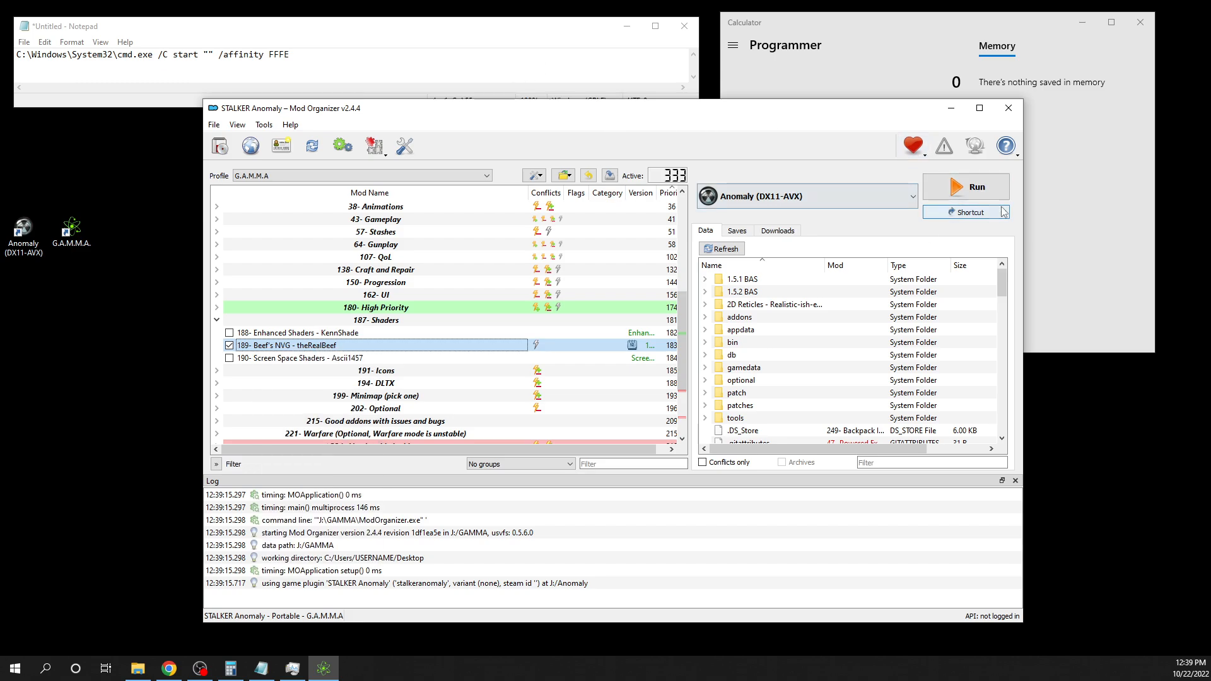
click(999, 212)
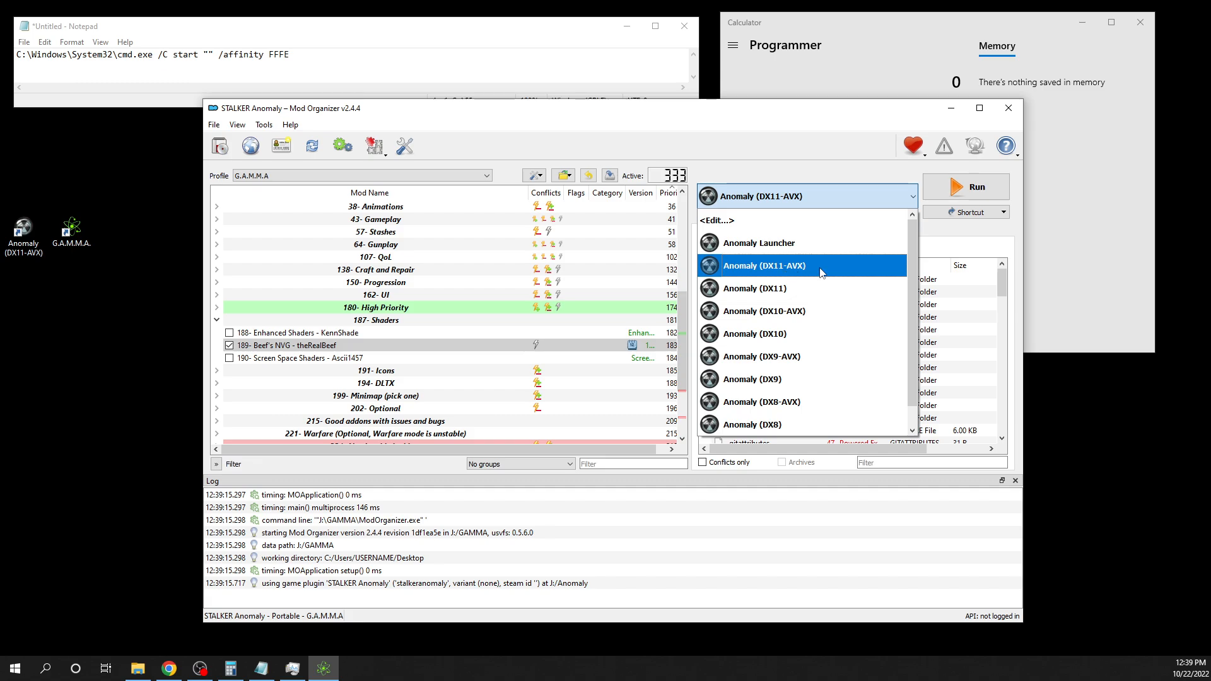
click(1002, 212)
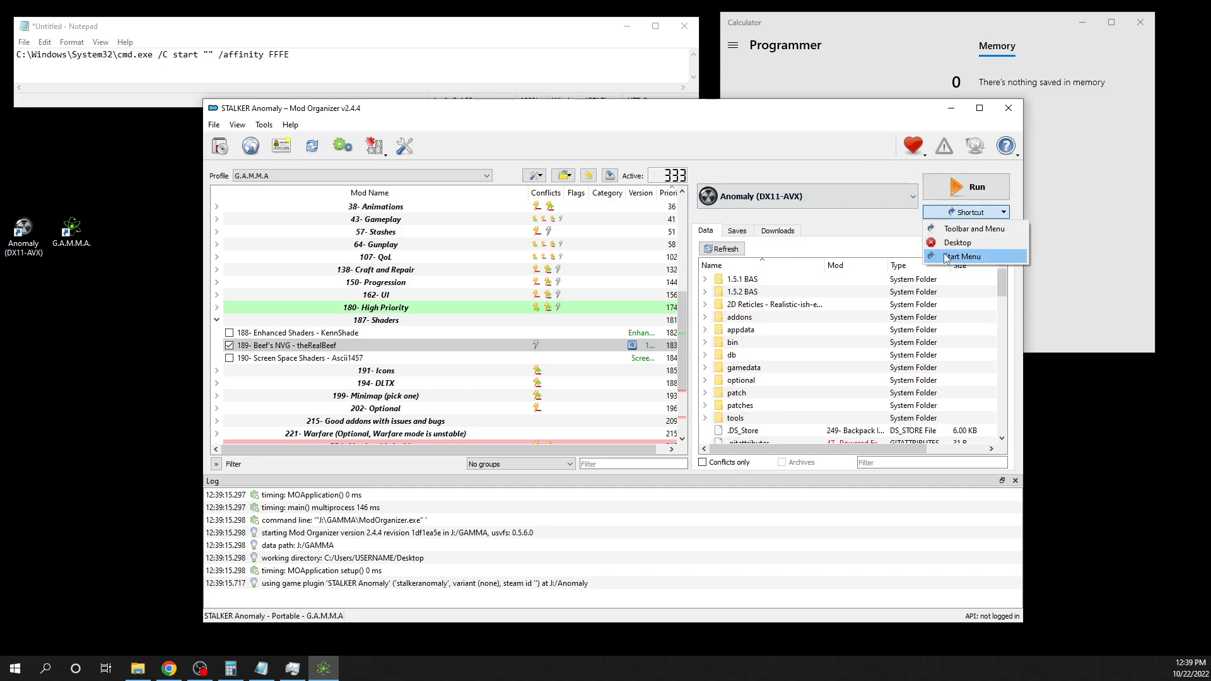
mouse_move(958, 241)
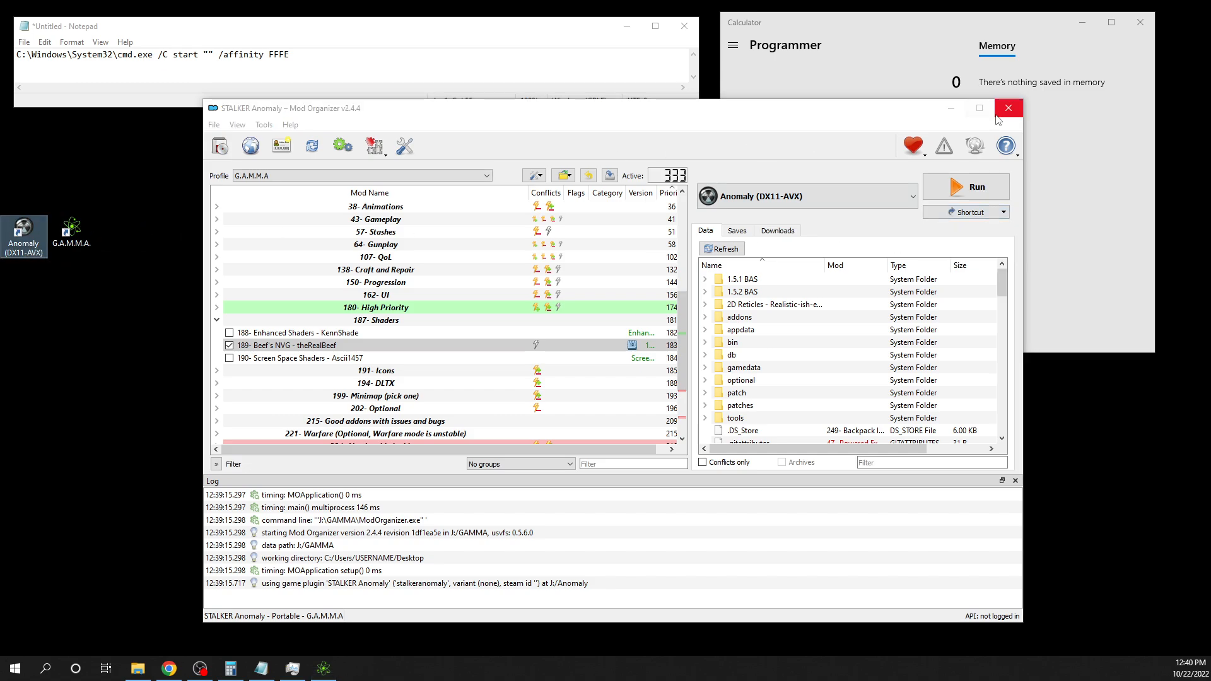
Step: Close Mod Organizer and select the affinity text in the Anomaly shortcut's Target field
click(1008, 107)
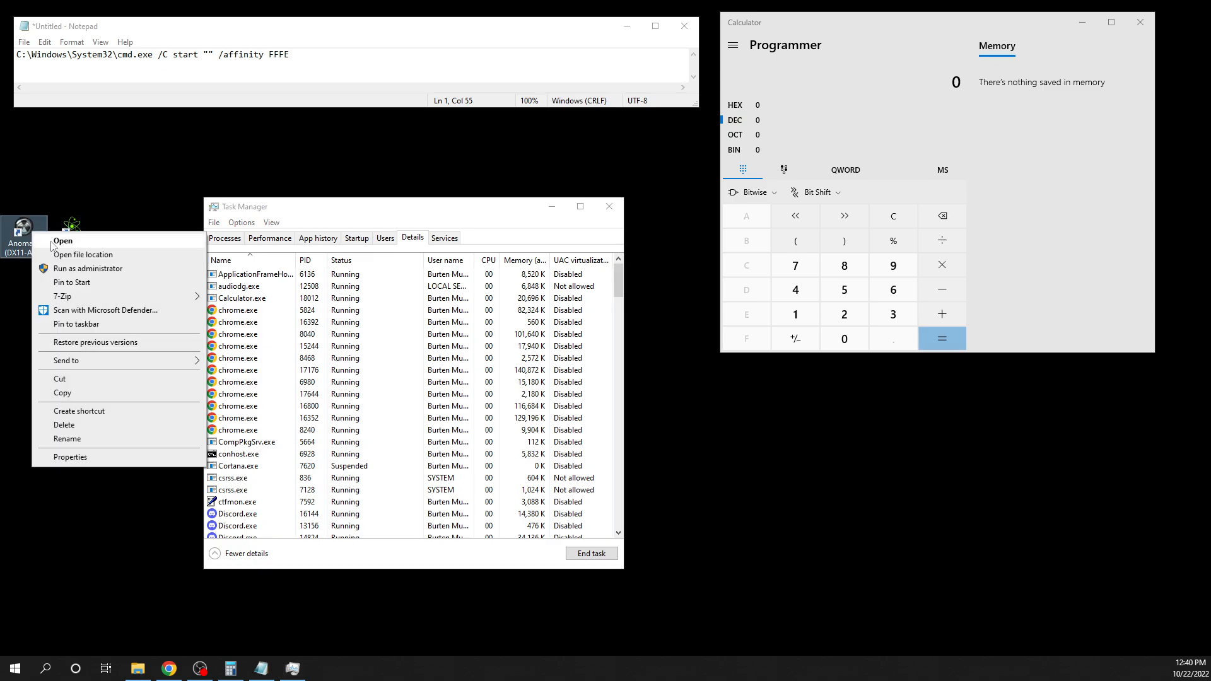
click(70, 456)
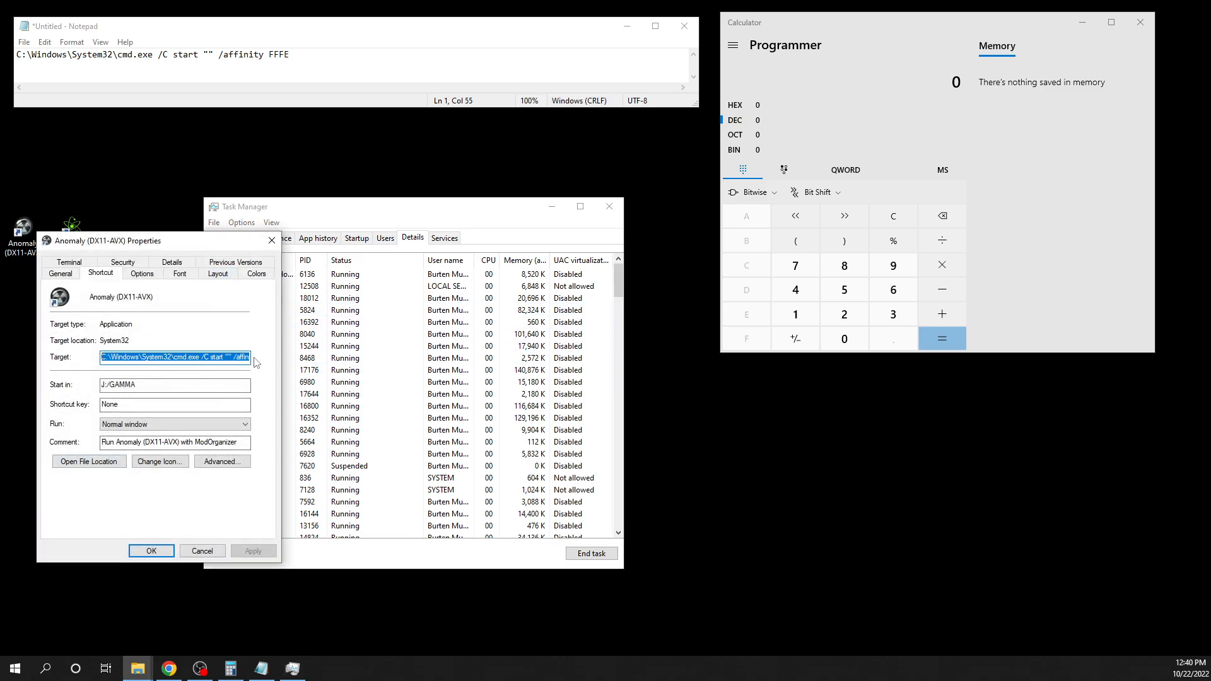
click(175, 357)
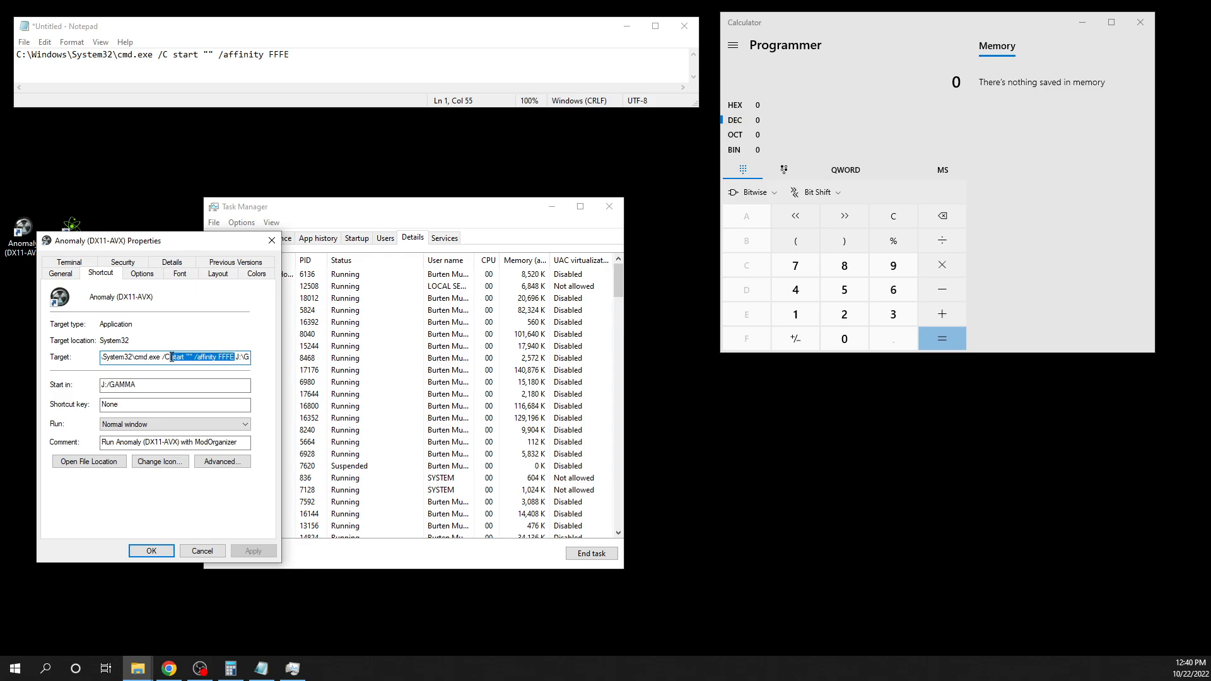
key(ctrl+a)
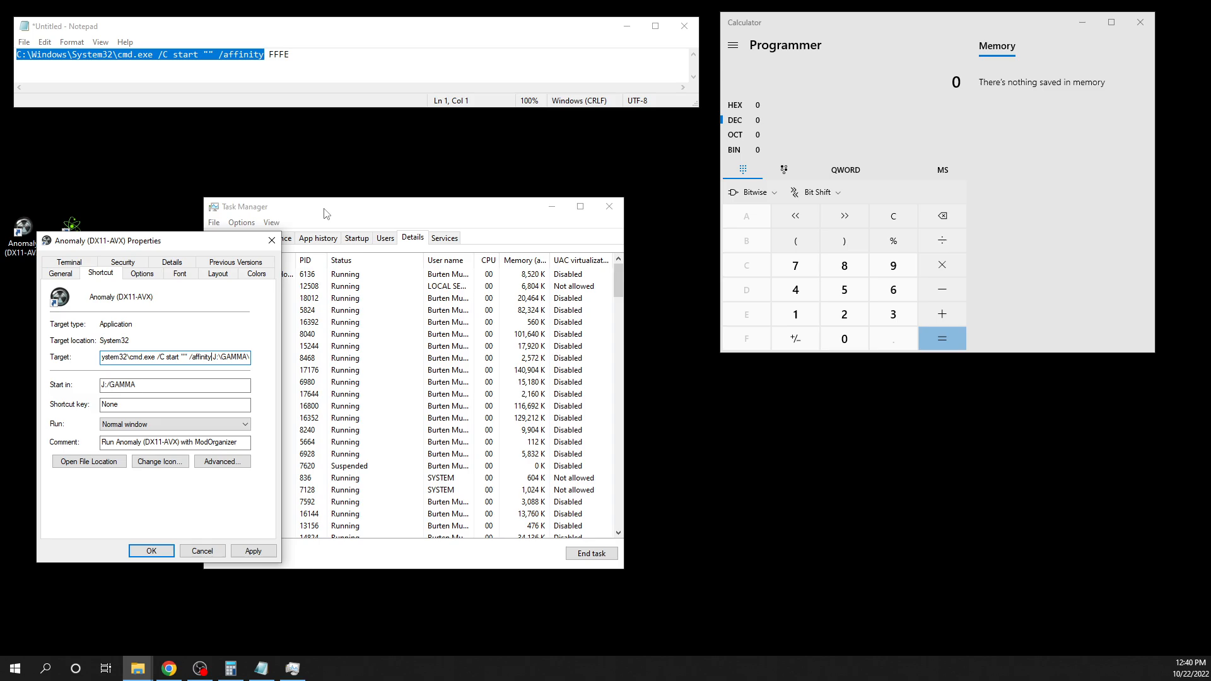
Step: Switch the CPU graph to per-logical-processor view, then back to overall utilization
click(269, 238)
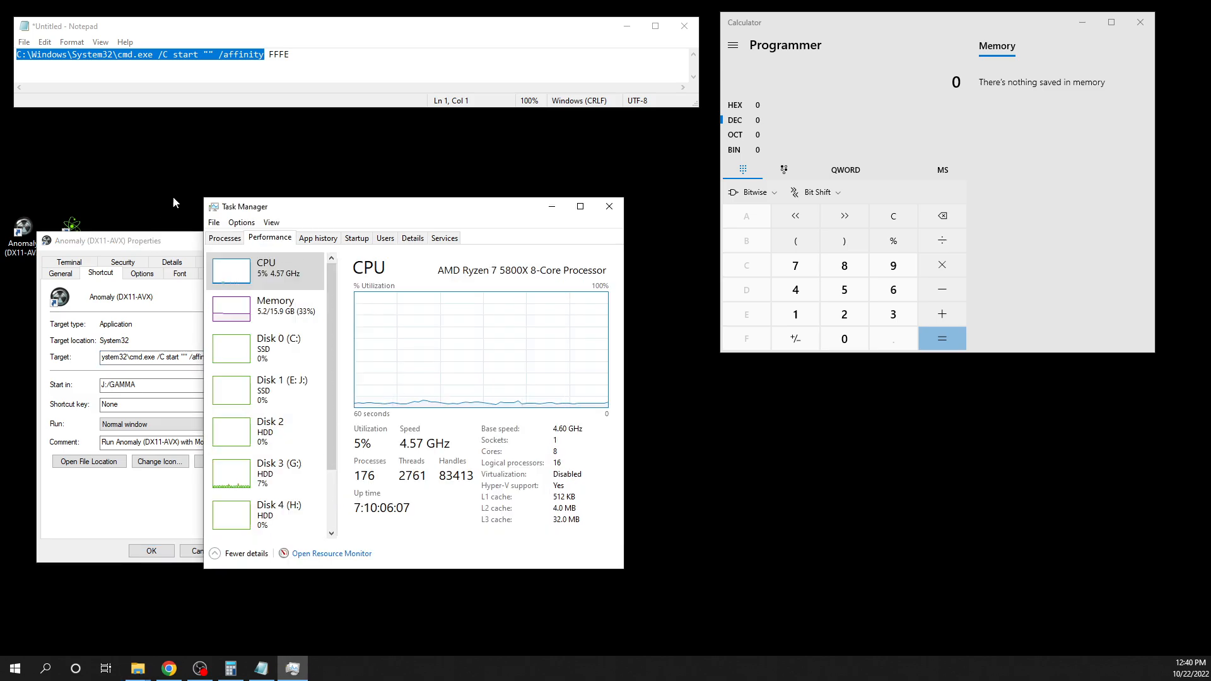
mouse_move(640, 457)
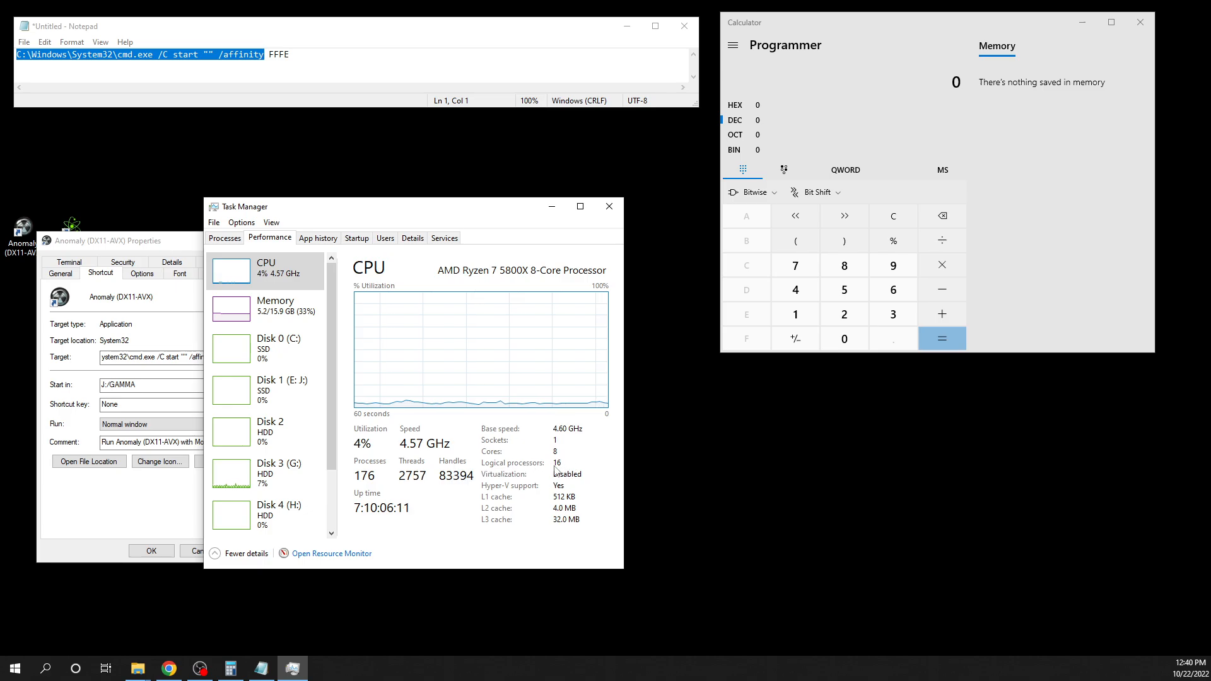
right_click(581, 355)
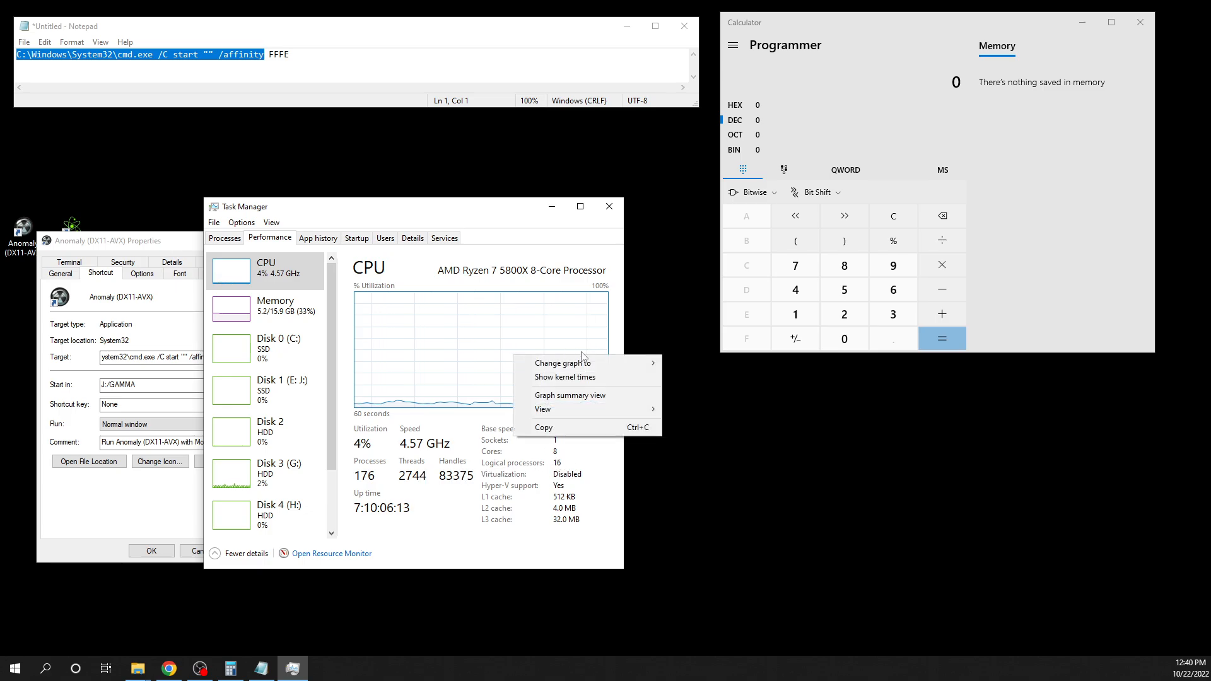
mouse_move(563, 363)
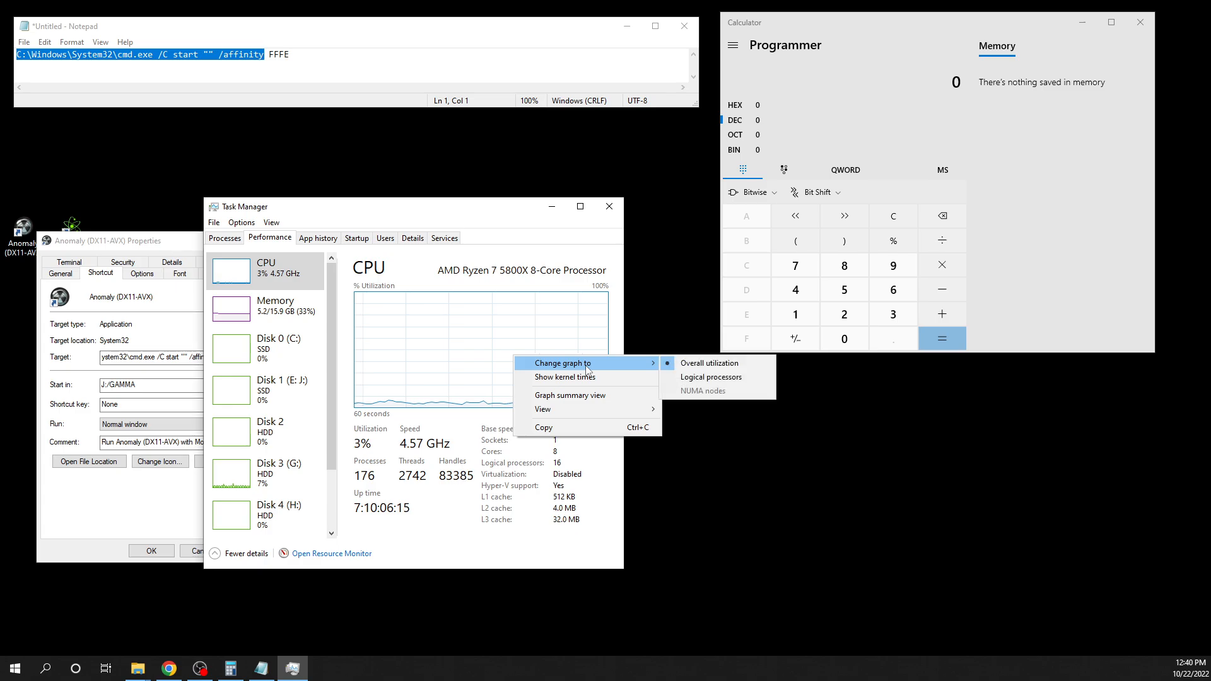
click(710, 377)
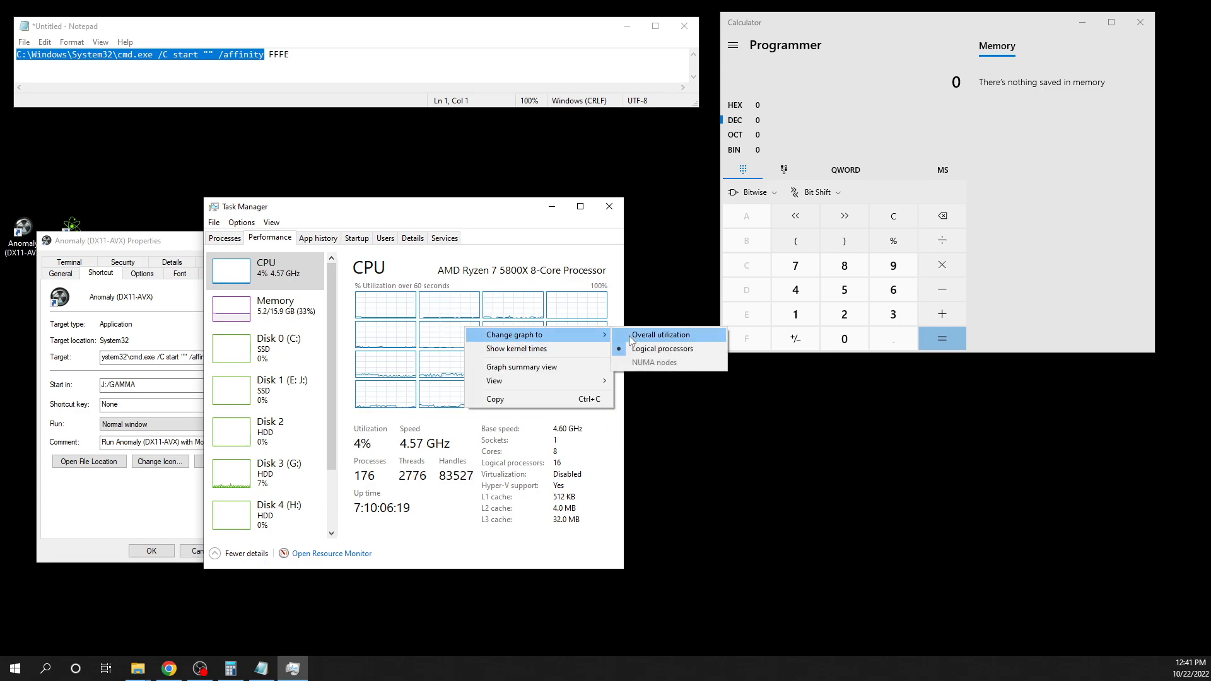
click(660, 334)
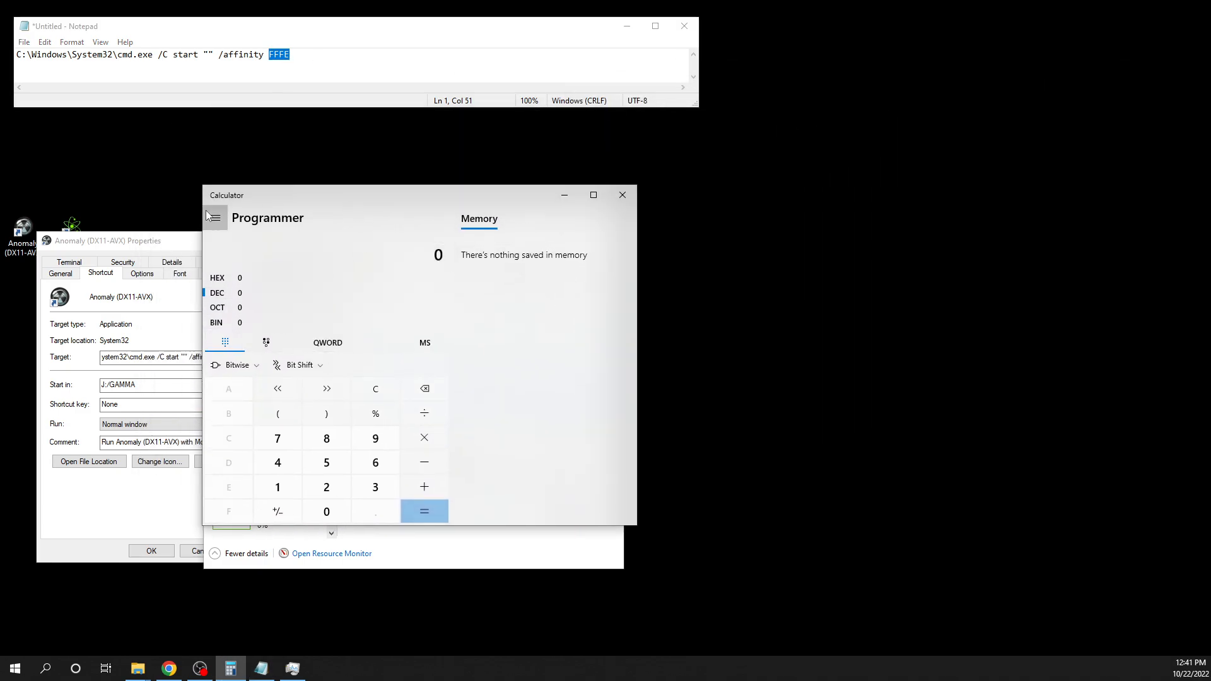
Step: Put Calculator in Programmer mode and show the bit-toggling keypad
click(215, 217)
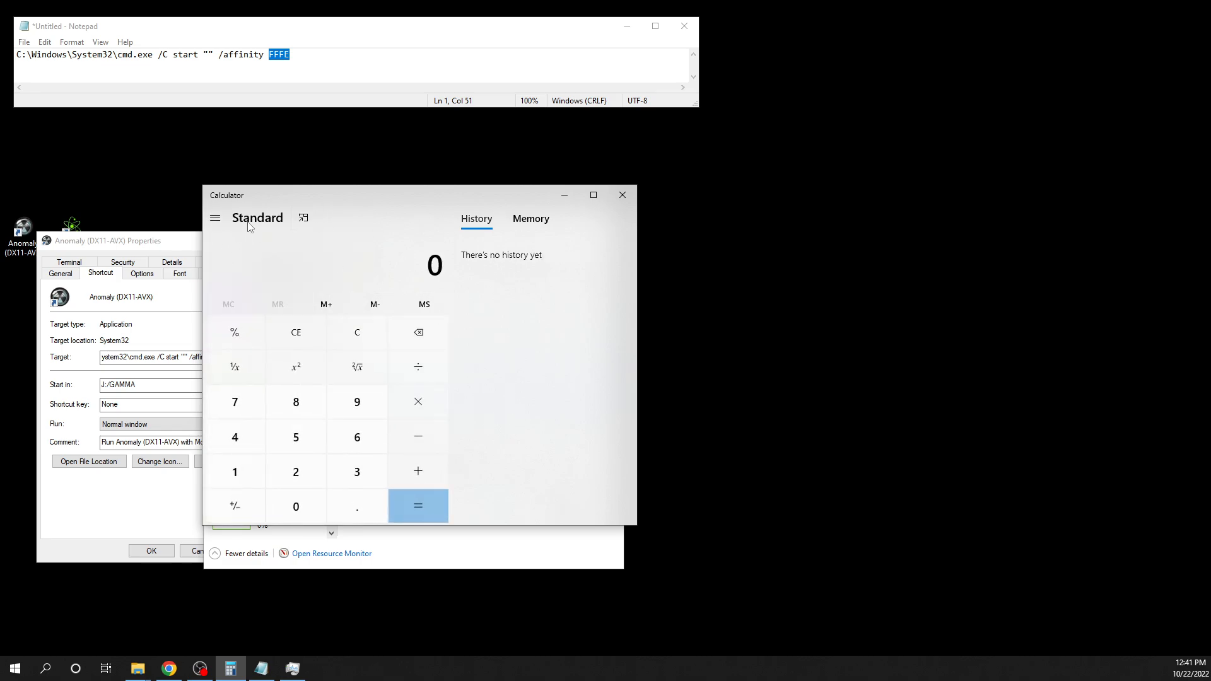
click(215, 218)
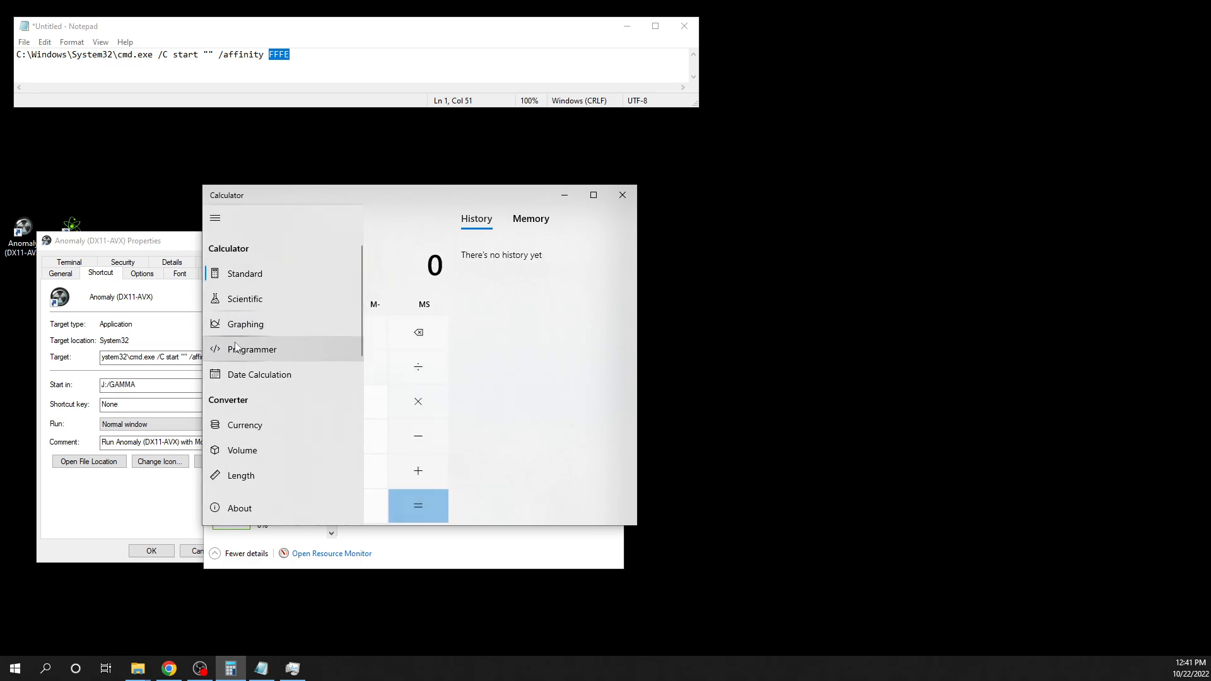
click(251, 349)
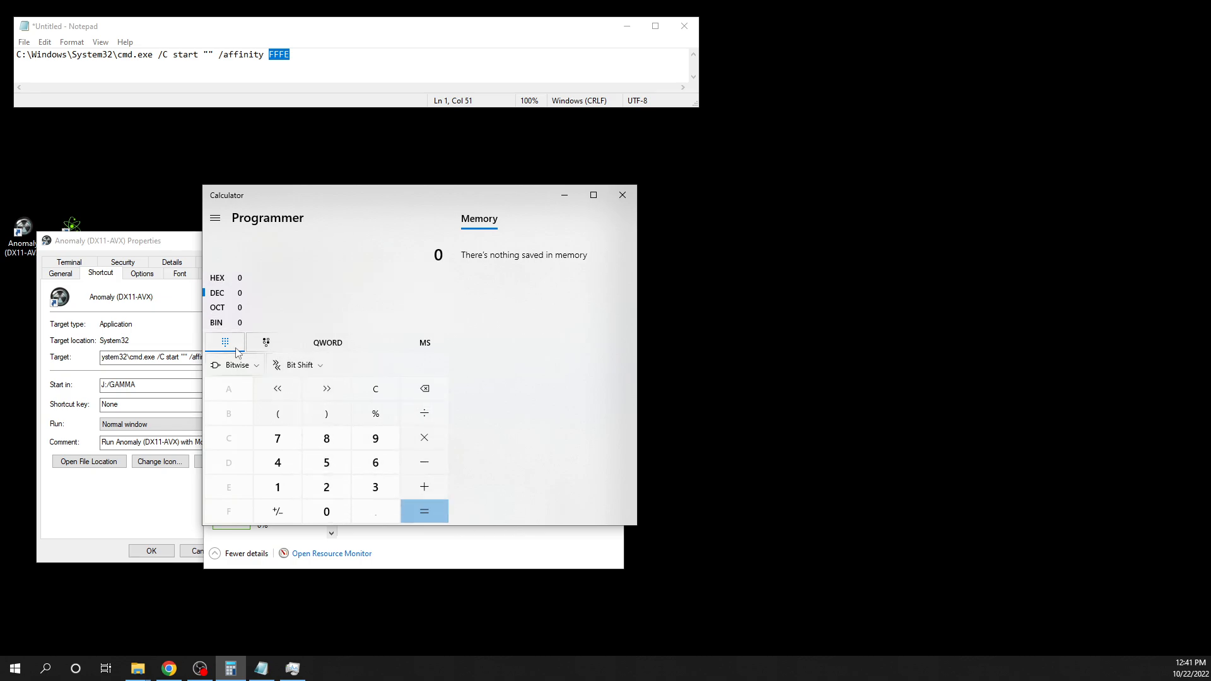
mouse_move(265, 342)
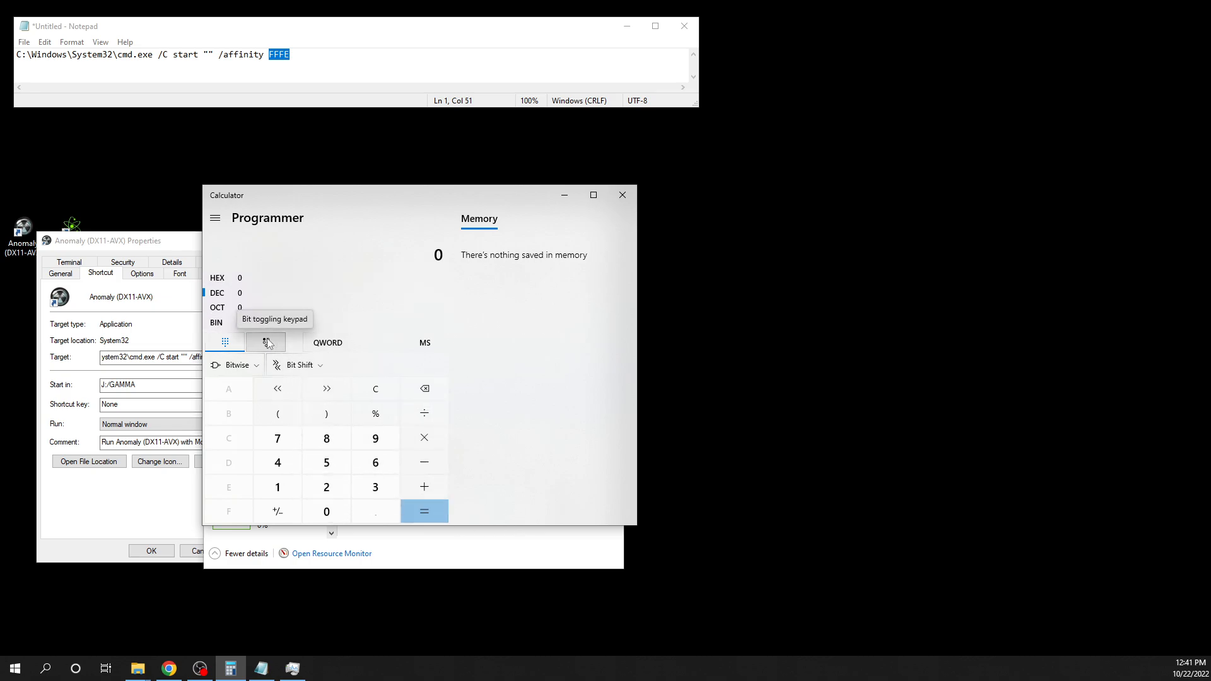
click(265, 341)
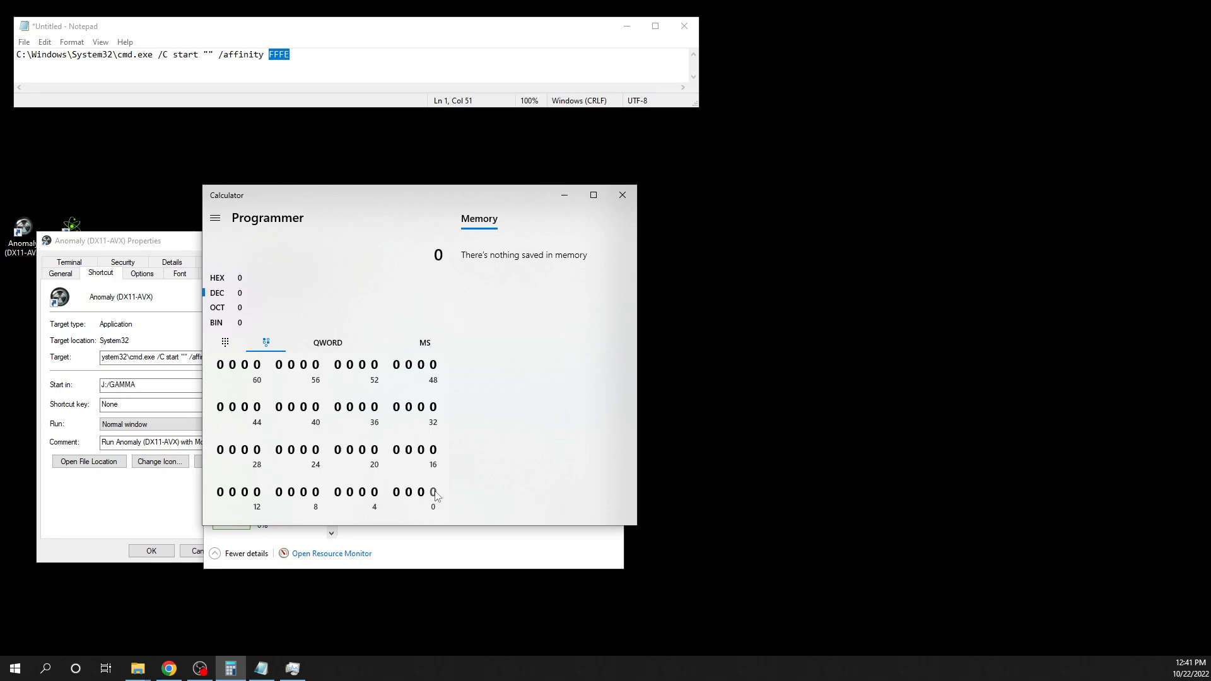
mouse_move(345, 238)
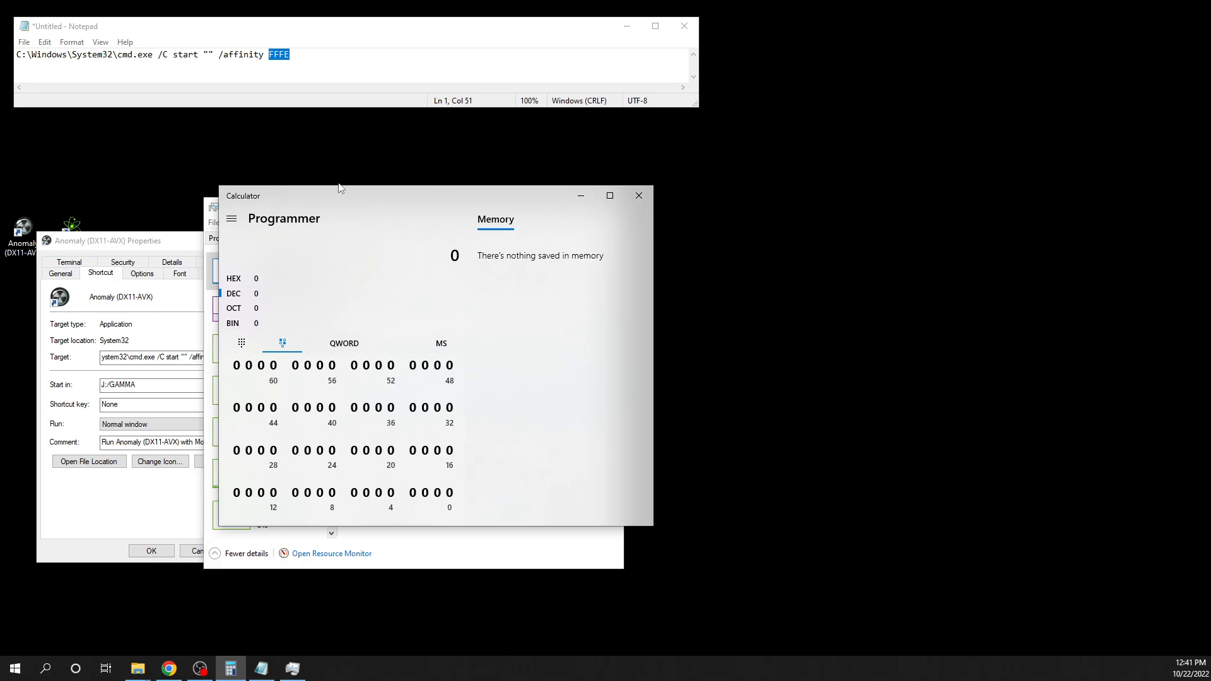
Step: Nudge the Calculator window and switch on bits 1–15 to reach 65,534 (FFFE)
drag(341, 196, 340, 186)
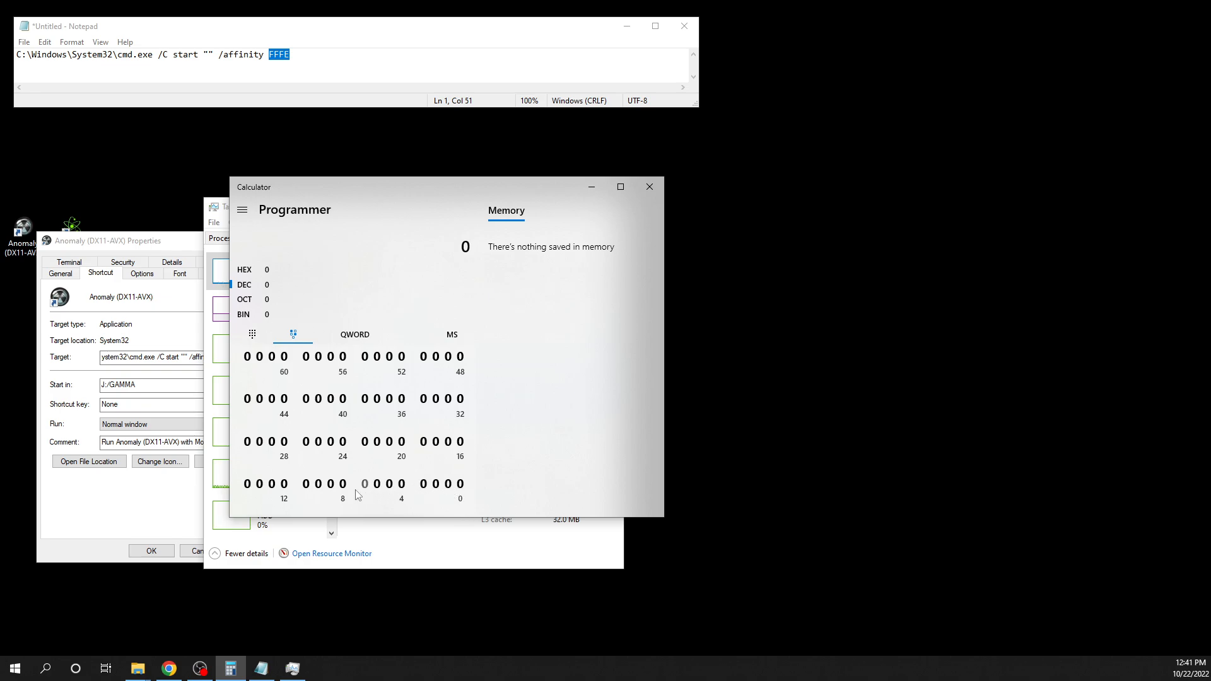
mouse_move(359, 479)
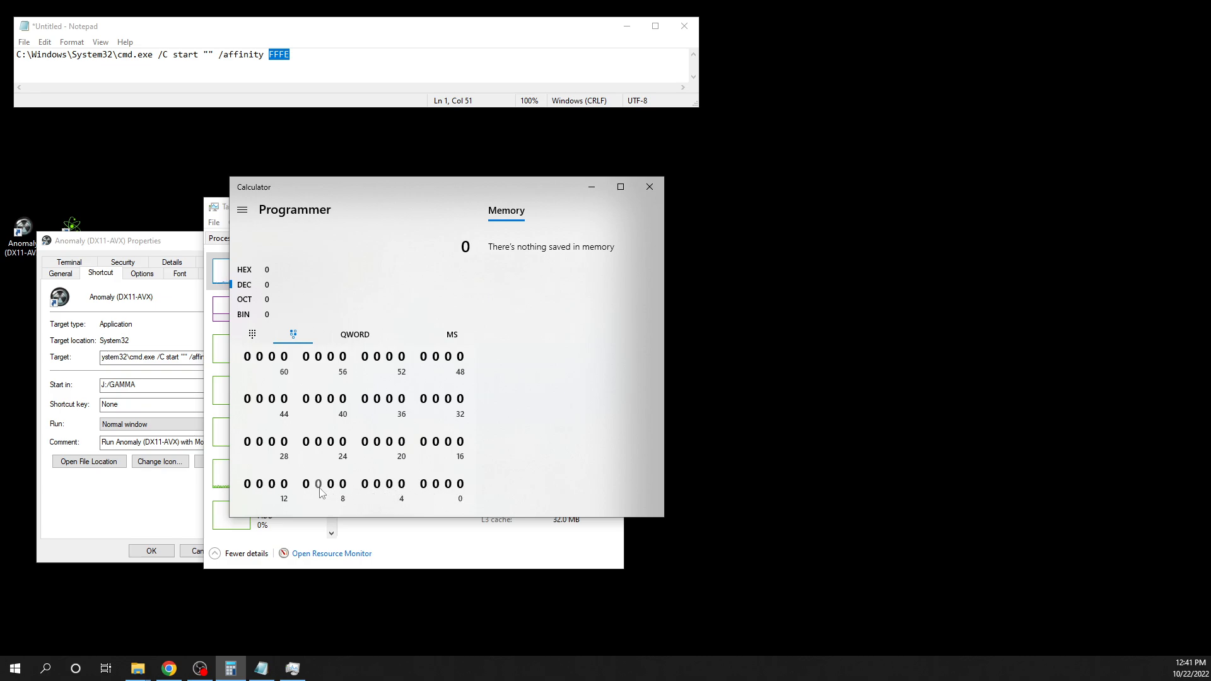
click(447, 485)
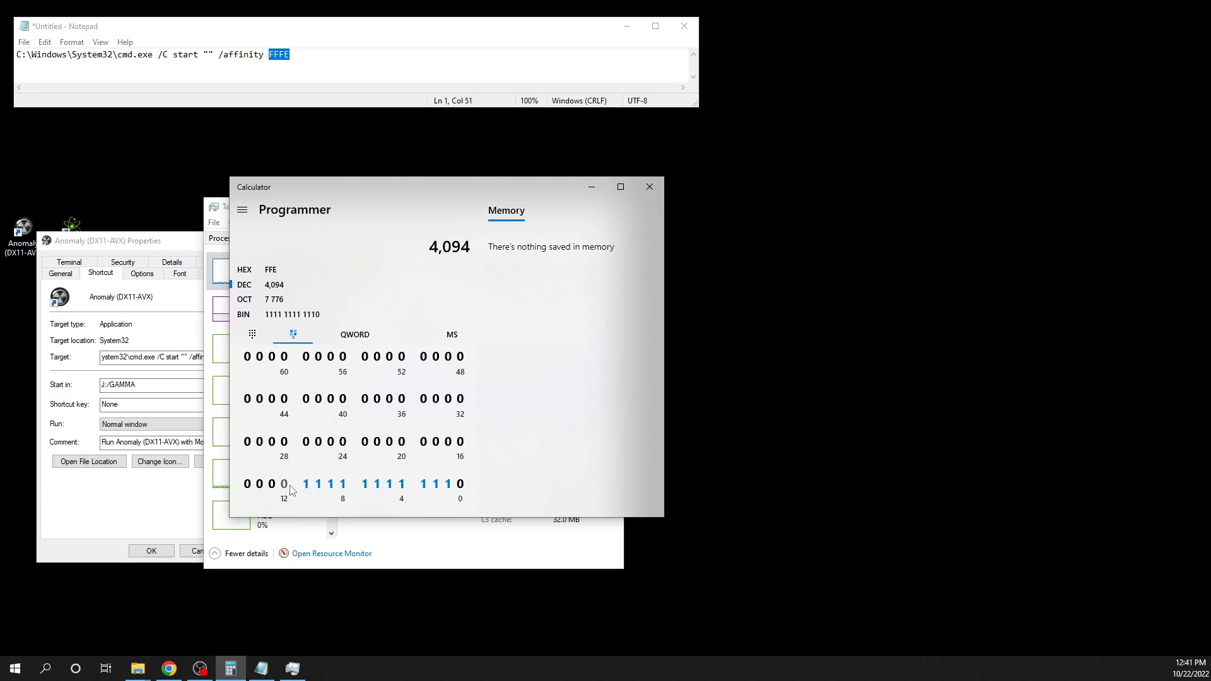
click(266, 485)
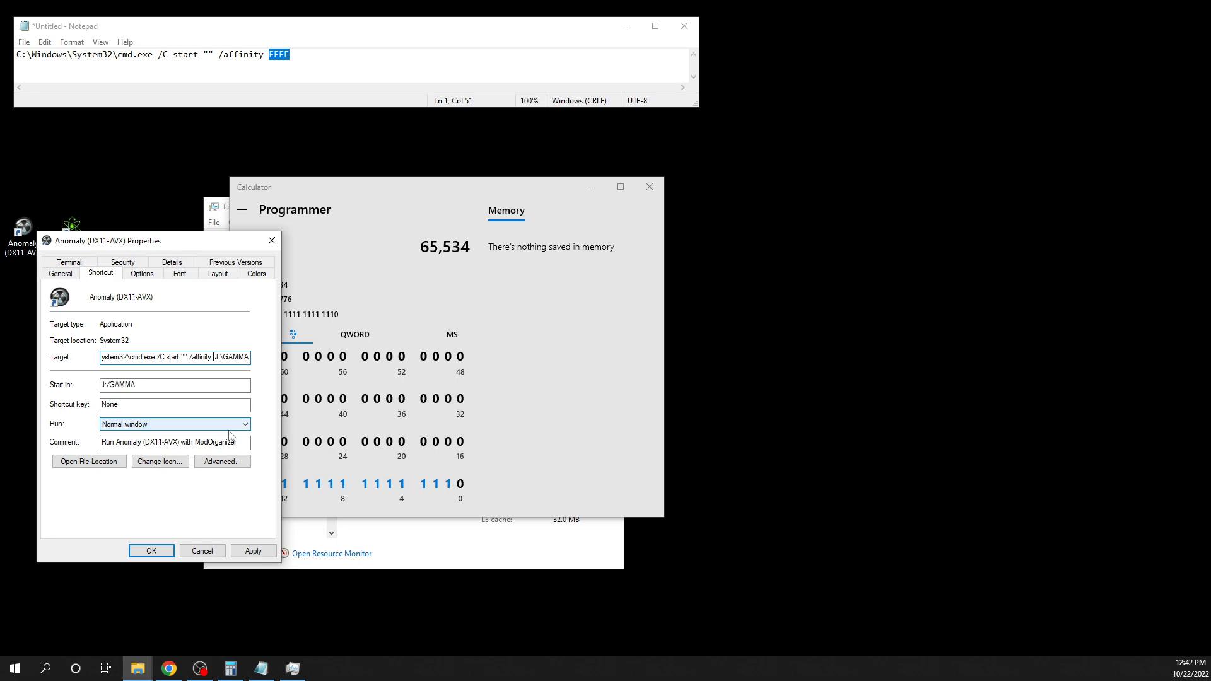
Step: Enter FFFE in hex, move Calculator up-left, and switch off bits from bit 8
text(FFFE)
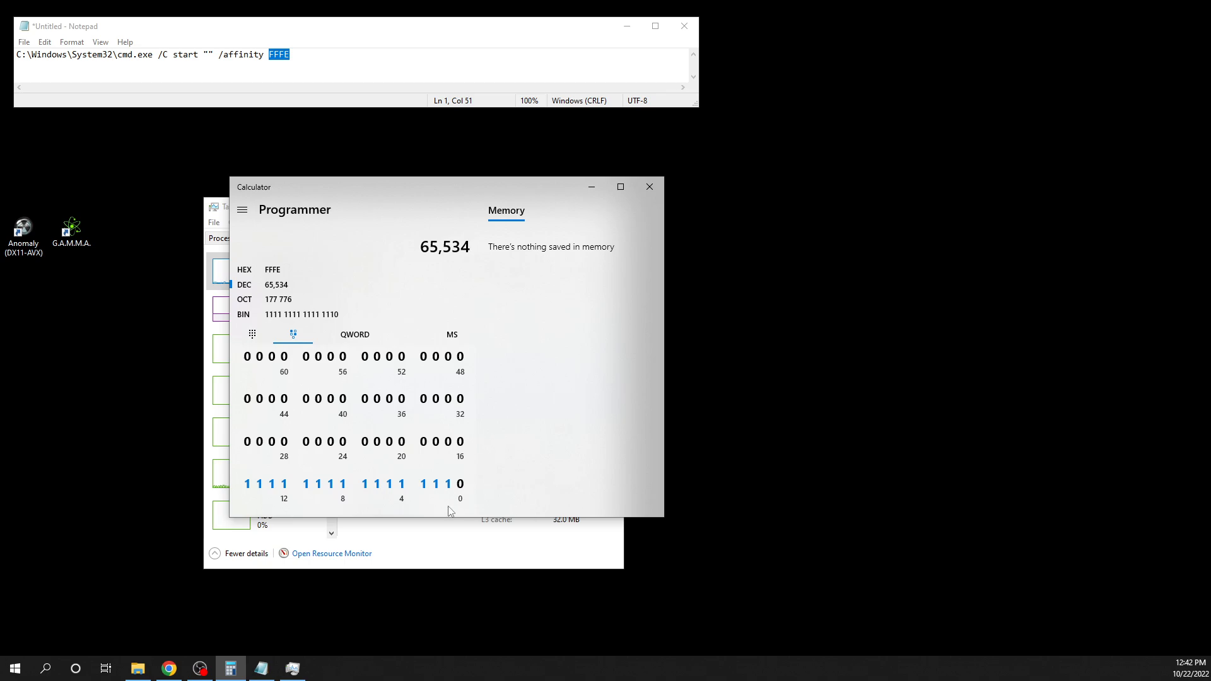
drag(448, 187, 873, 273)
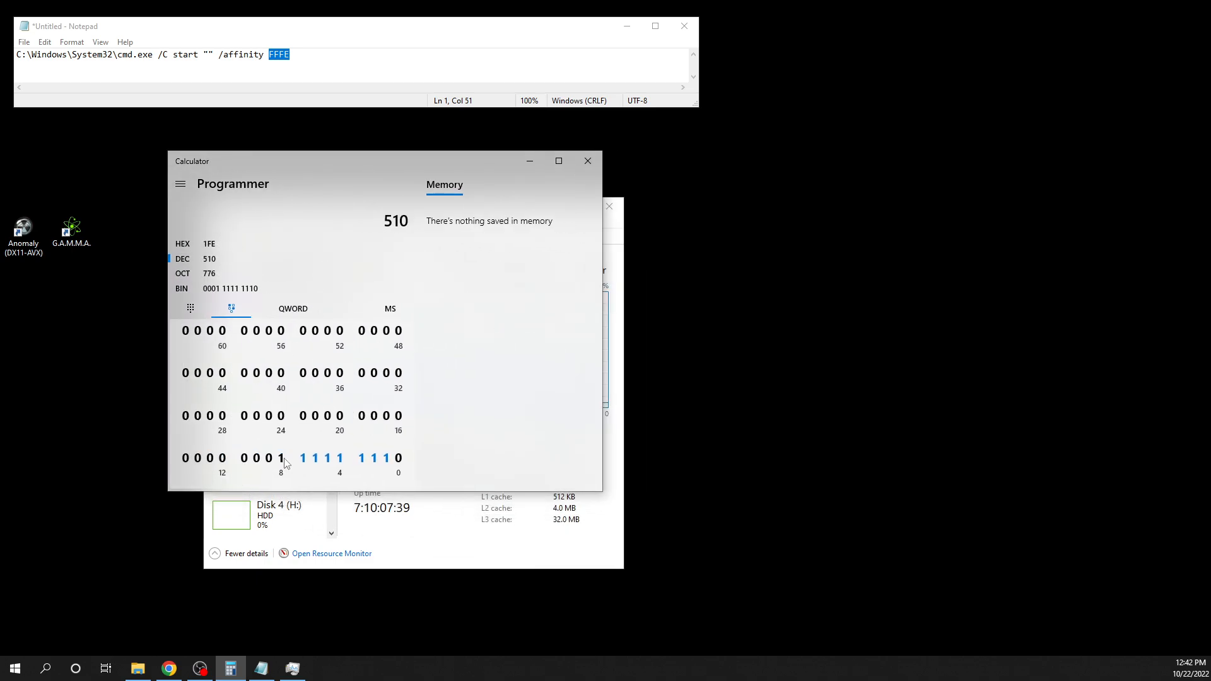
click(282, 458)
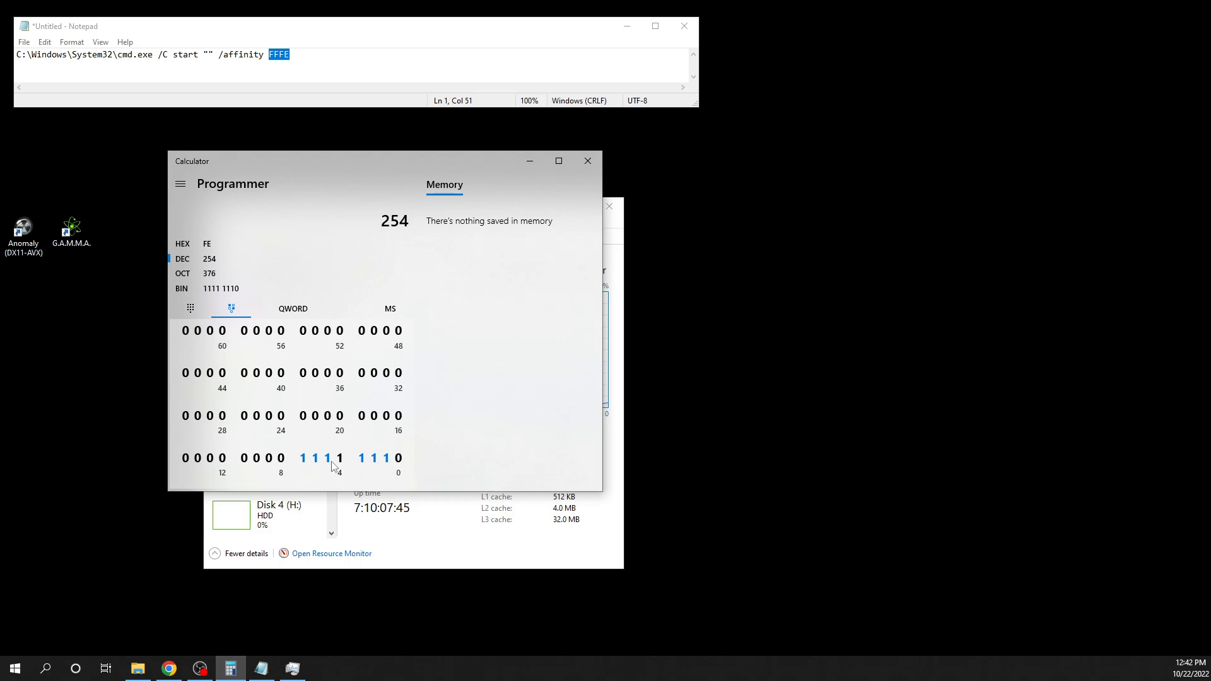
mouse_move(336, 468)
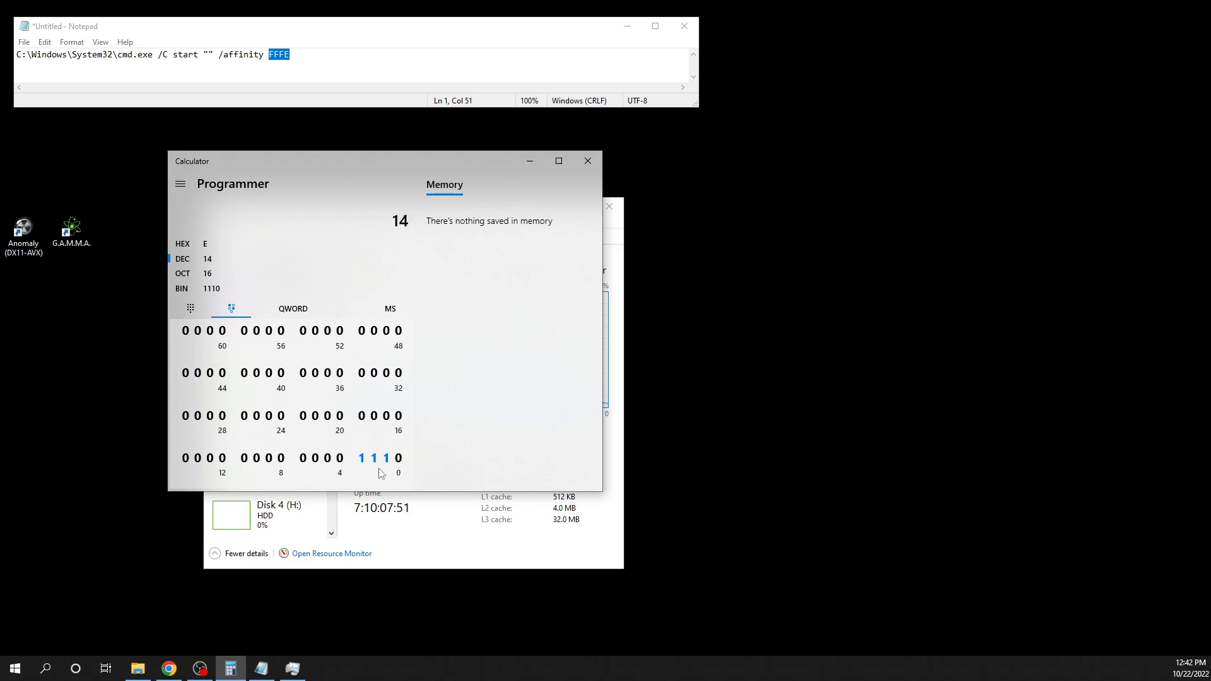
mouse_move(214, 420)
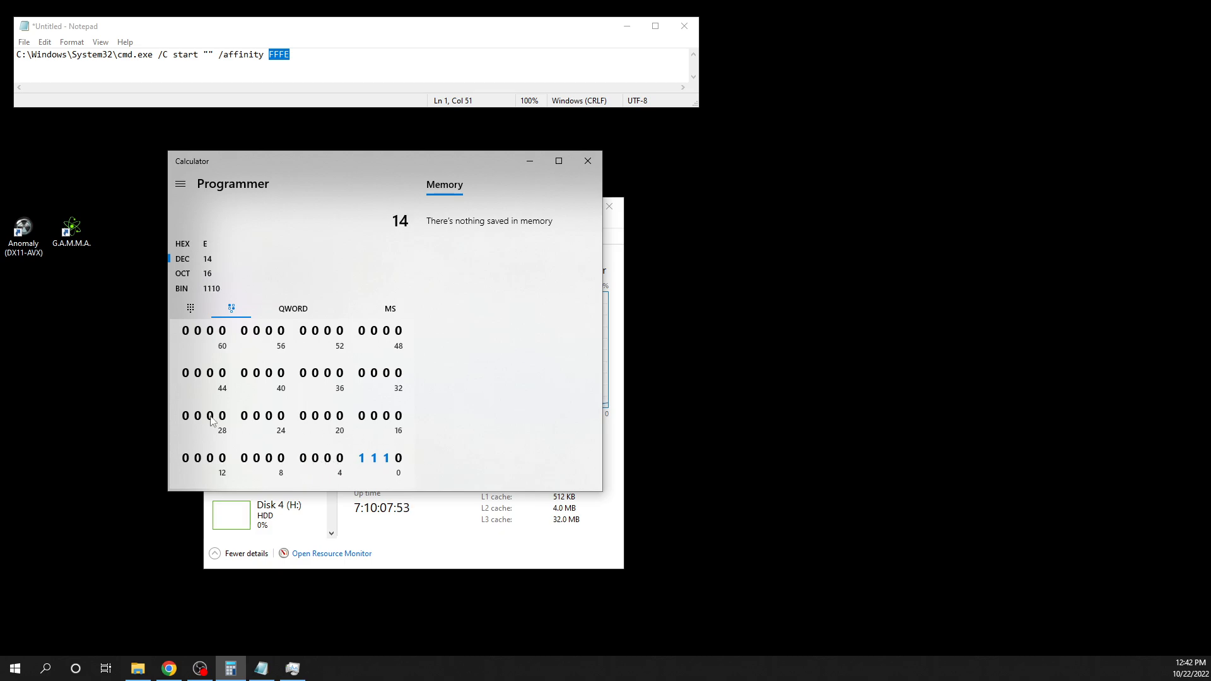
mouse_move(412, 461)
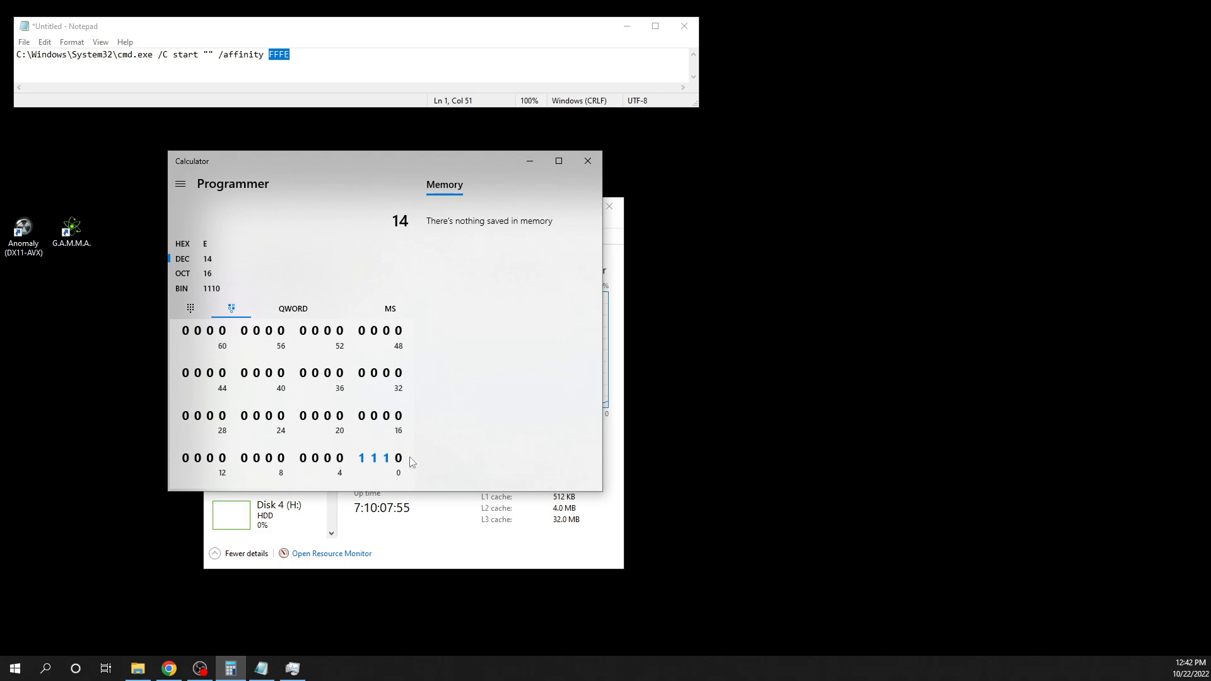
mouse_move(408, 489)
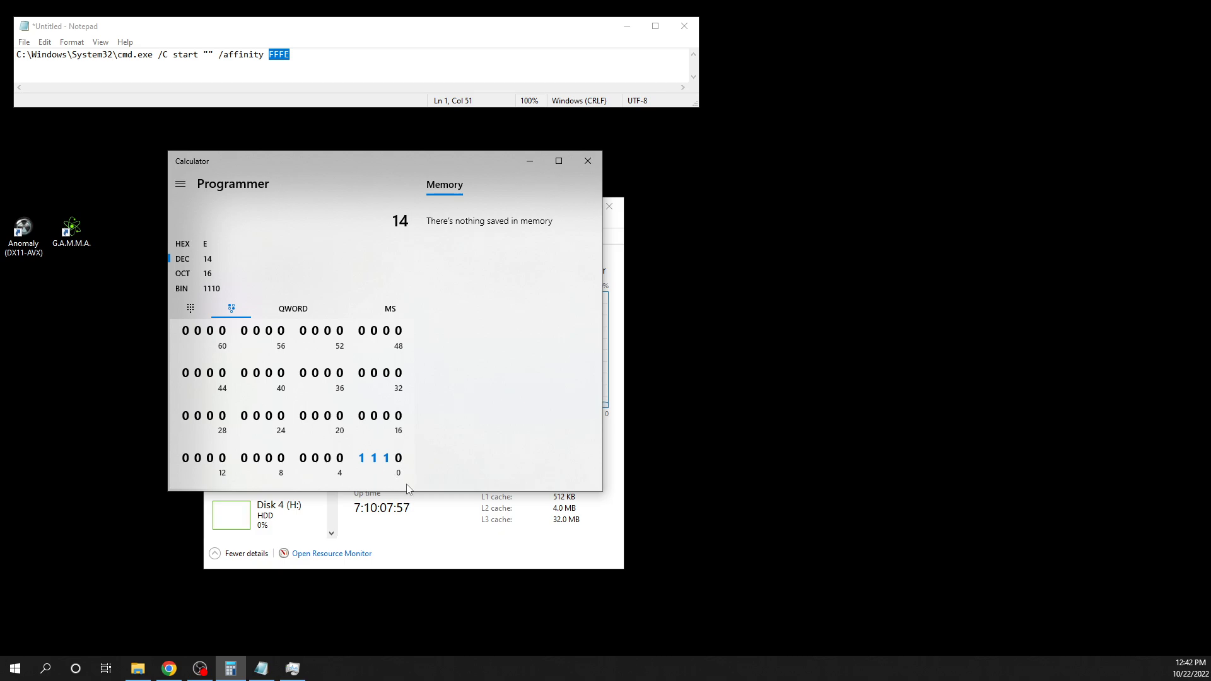
mouse_move(454, 520)
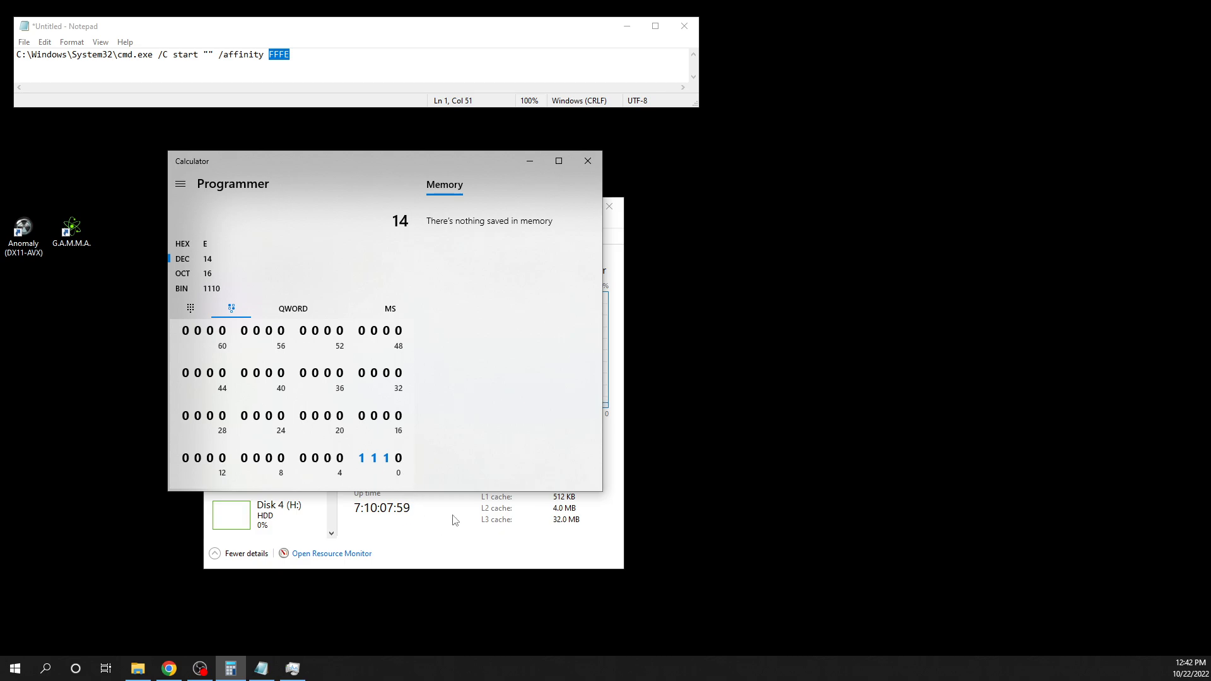
mouse_move(508, 273)
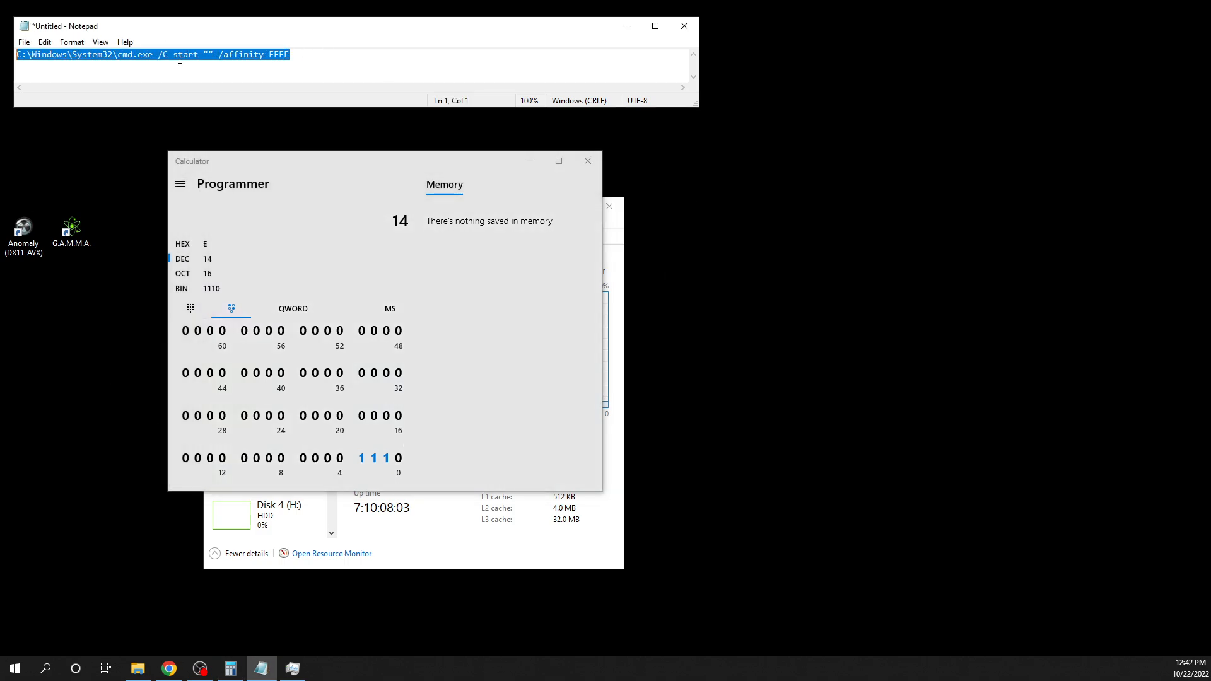
mouse_move(148, 284)
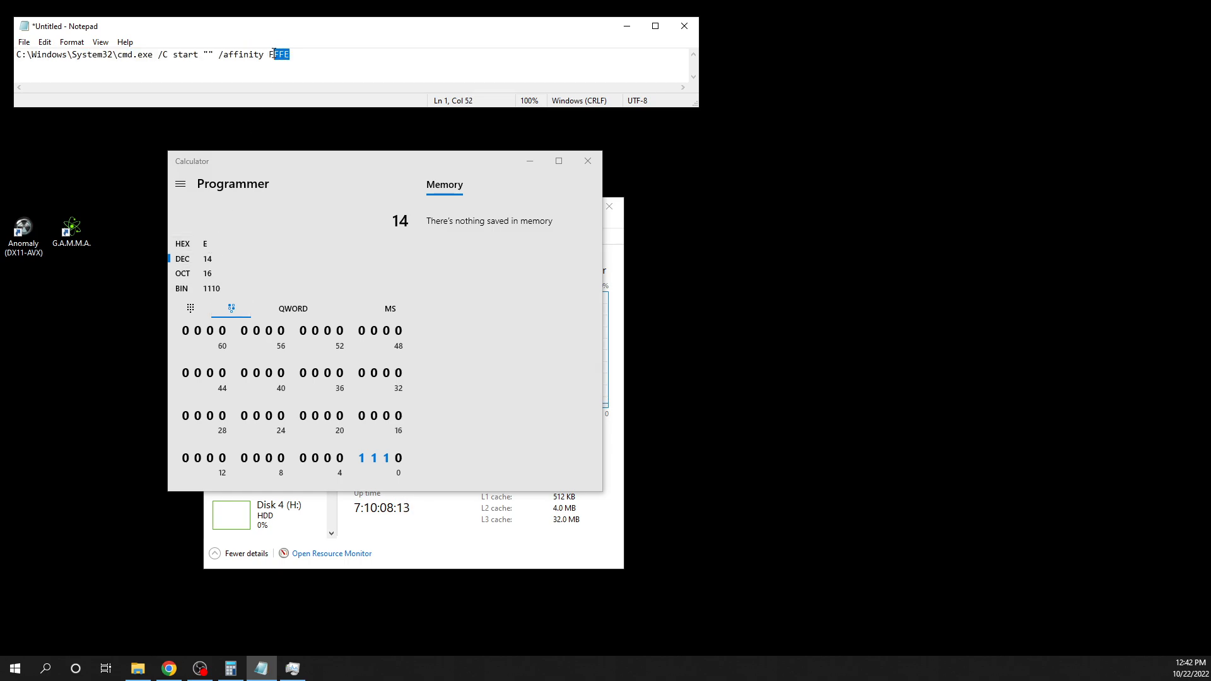
Step: Open the edit menu for the selected FFFE mask in Notepad
right_click(23, 230)
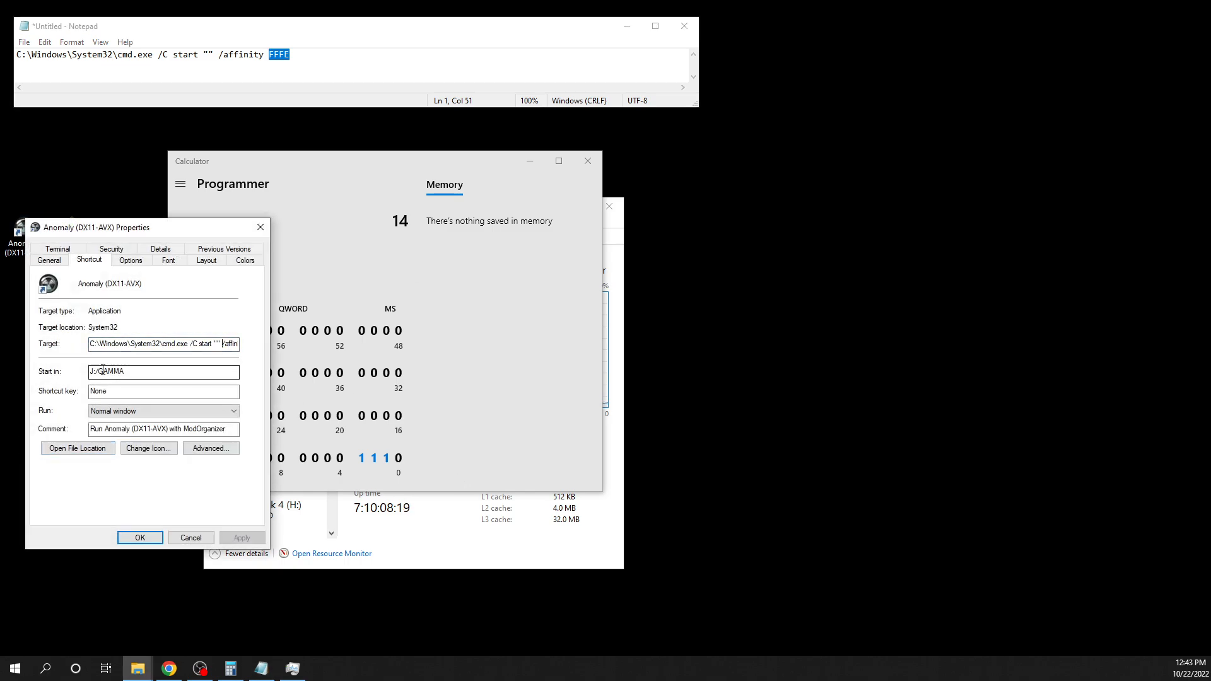
Step: Insert the FFFE mask after /affinity in Anomaly's shortcut Target command
click(162, 344)
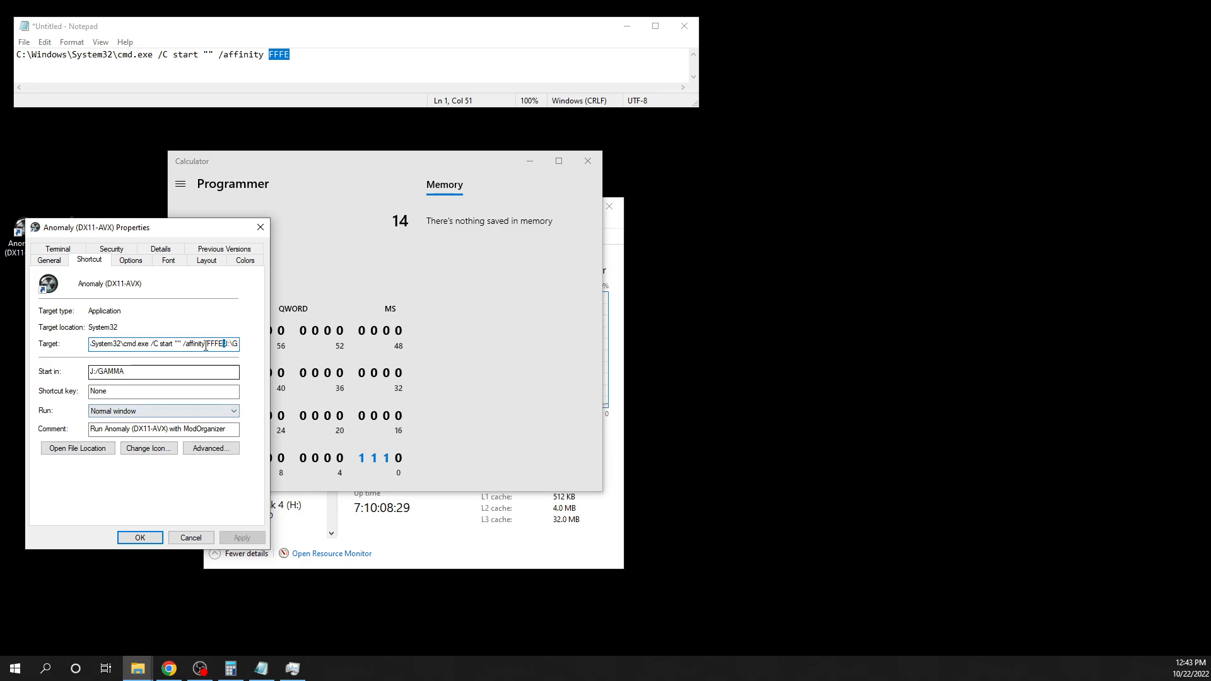
click(226, 344)
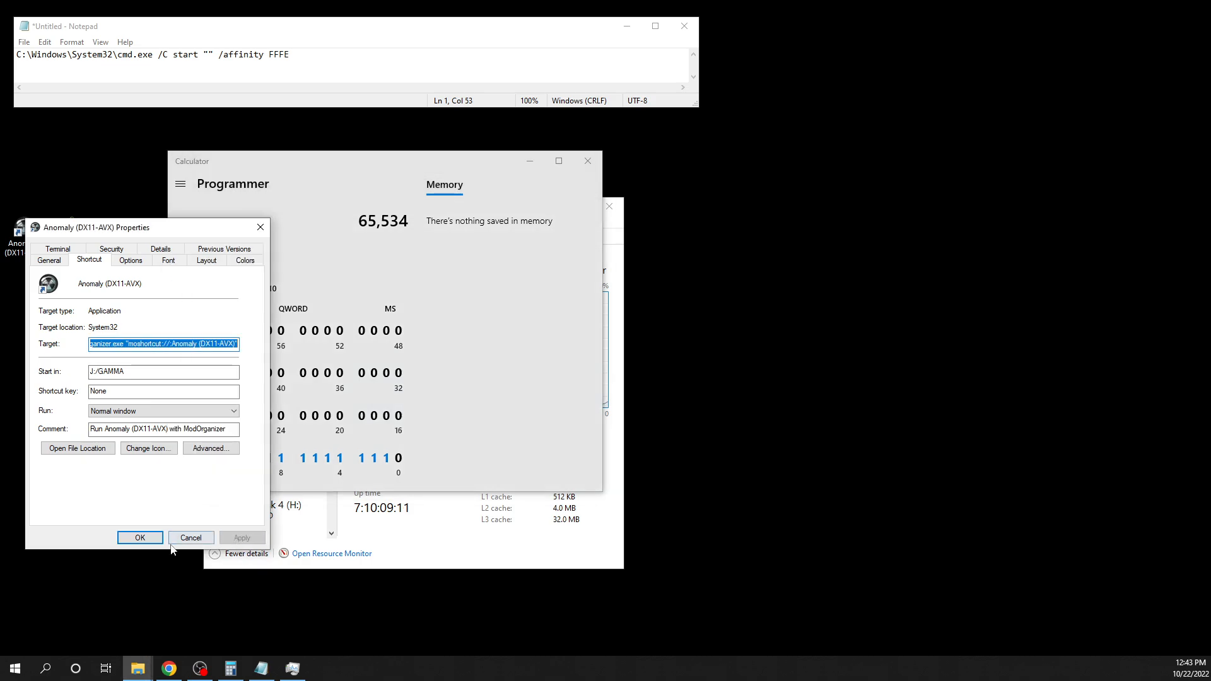
Step: Confirm the shortcut properties with OK and close Notepad without saving
click(140, 538)
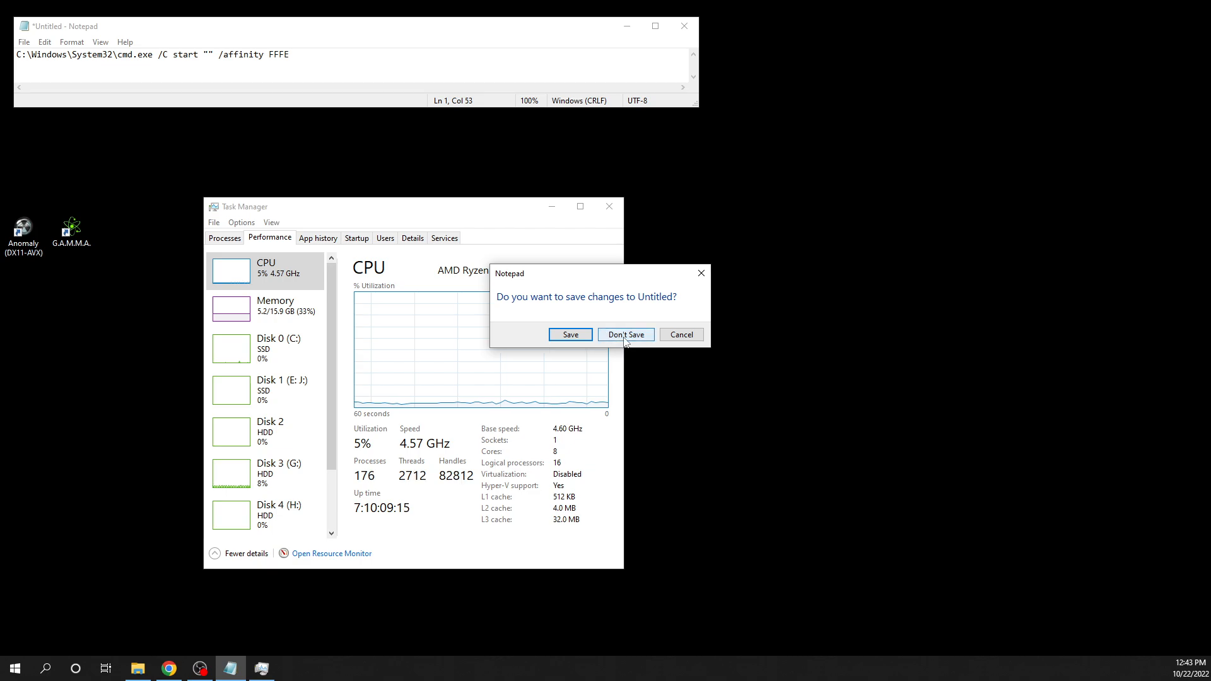
click(626, 335)
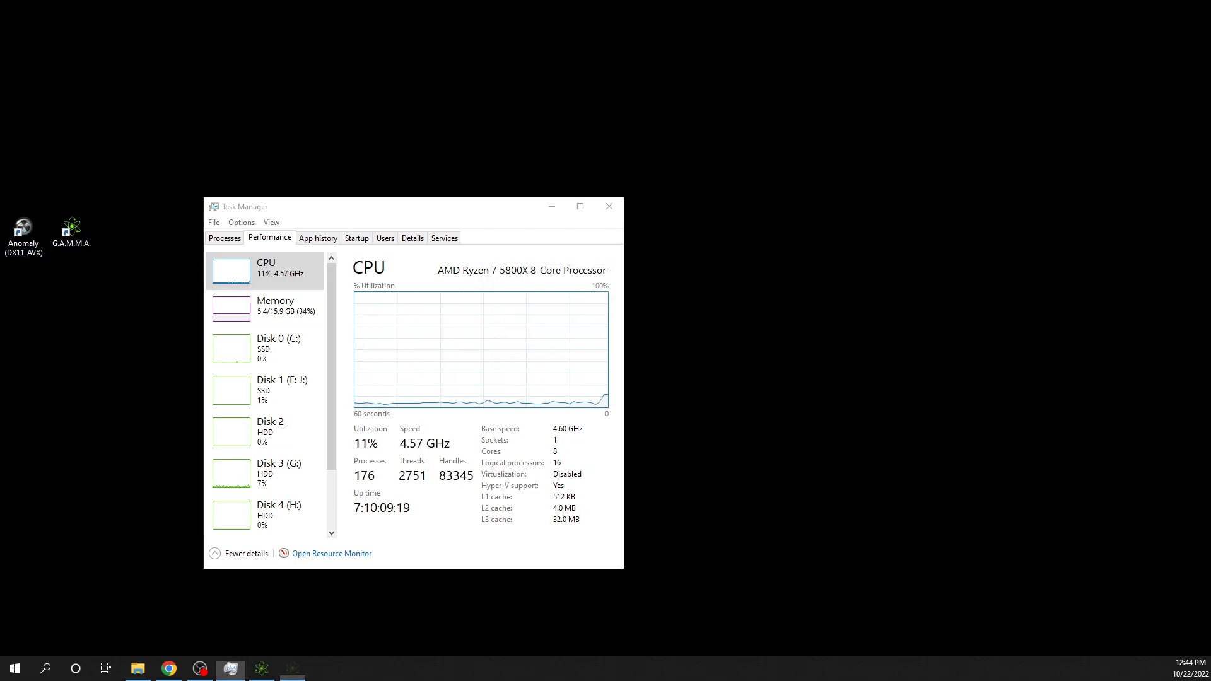
Step: Open the Details tab to view AnomalyDX11AVX.exe's processor affinity
click(412, 237)
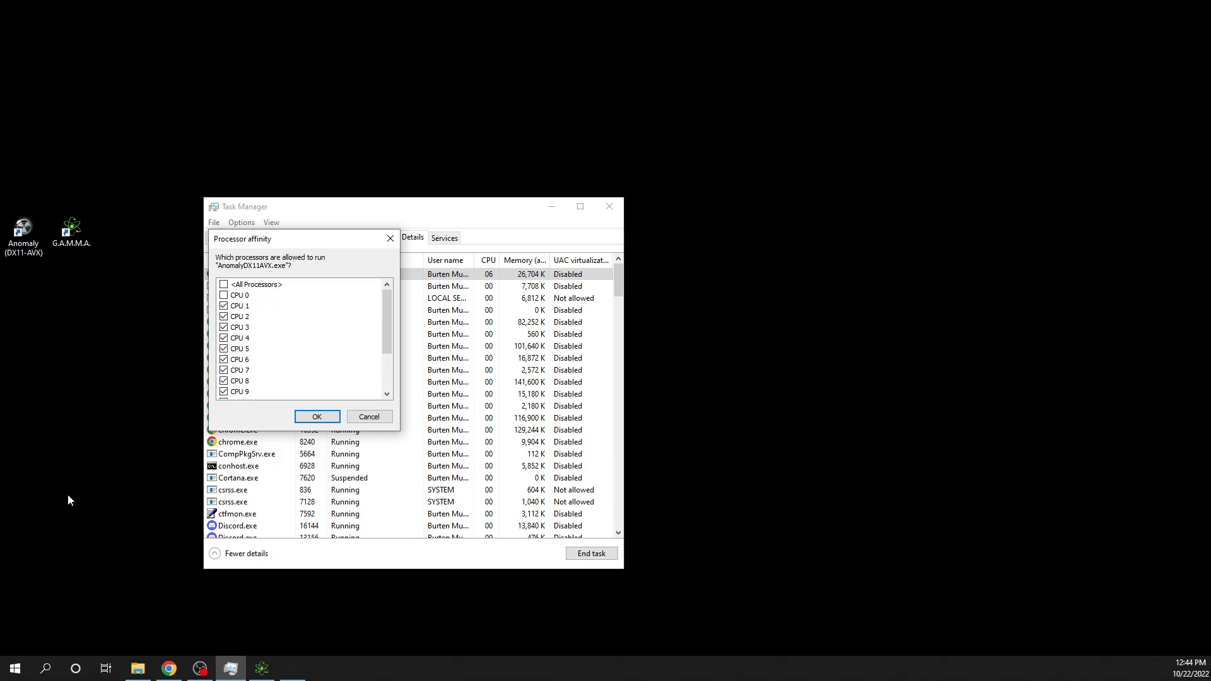
mouse_move(185, 624)
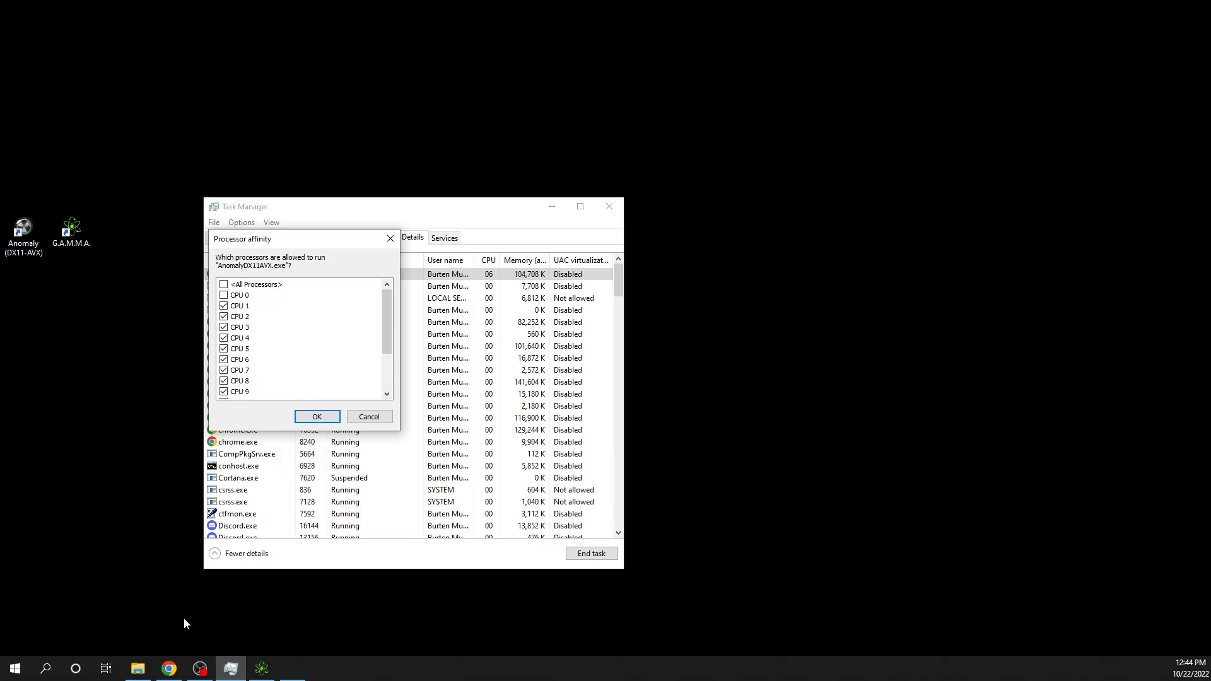